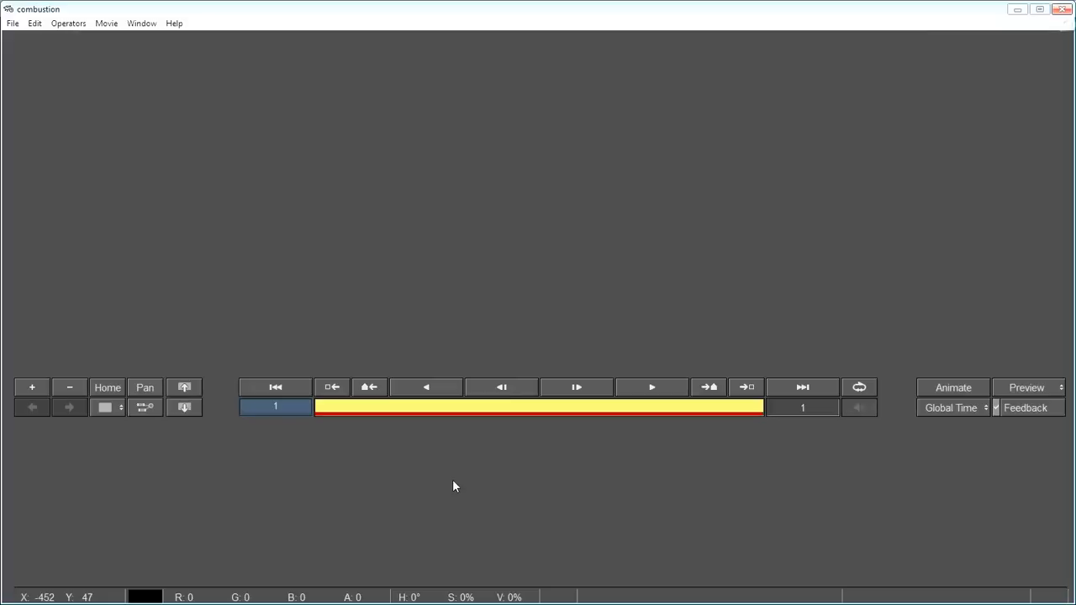
{"action": "mouse_move", "coordinate": [451, 484]}
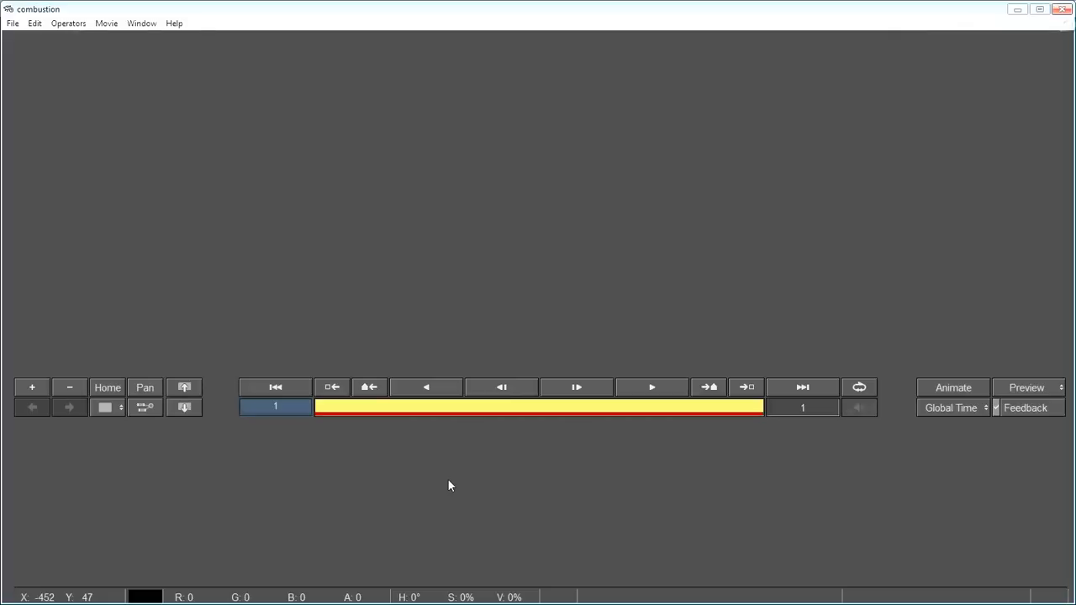
Open propeller.png from the _Assets folder as footage.
{"action": "left_click", "coordinate": [14, 24]}
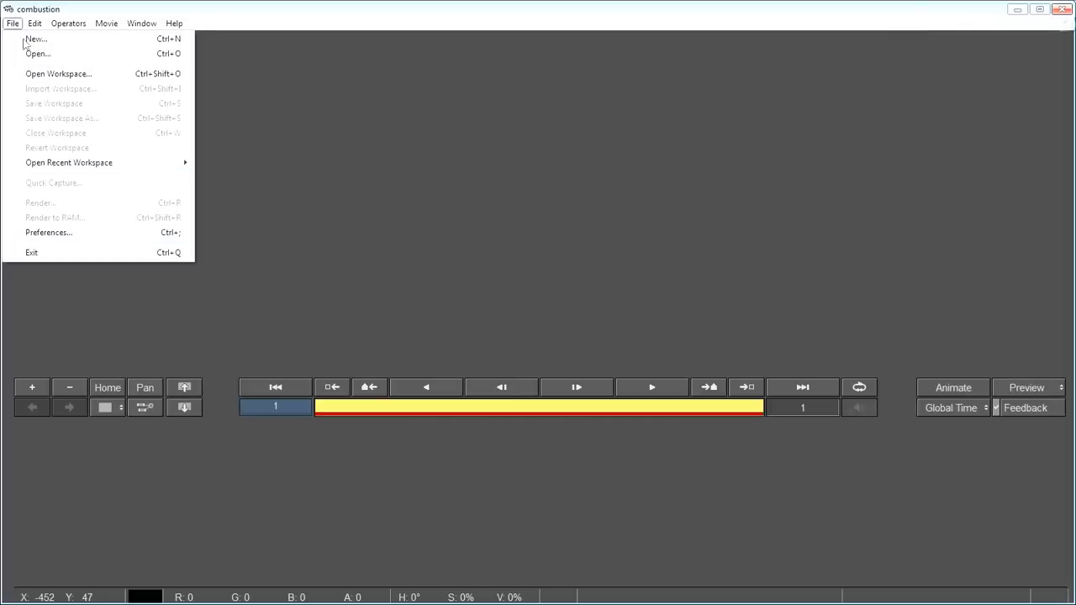
{"action": "left_click", "coordinate": [37, 54]}
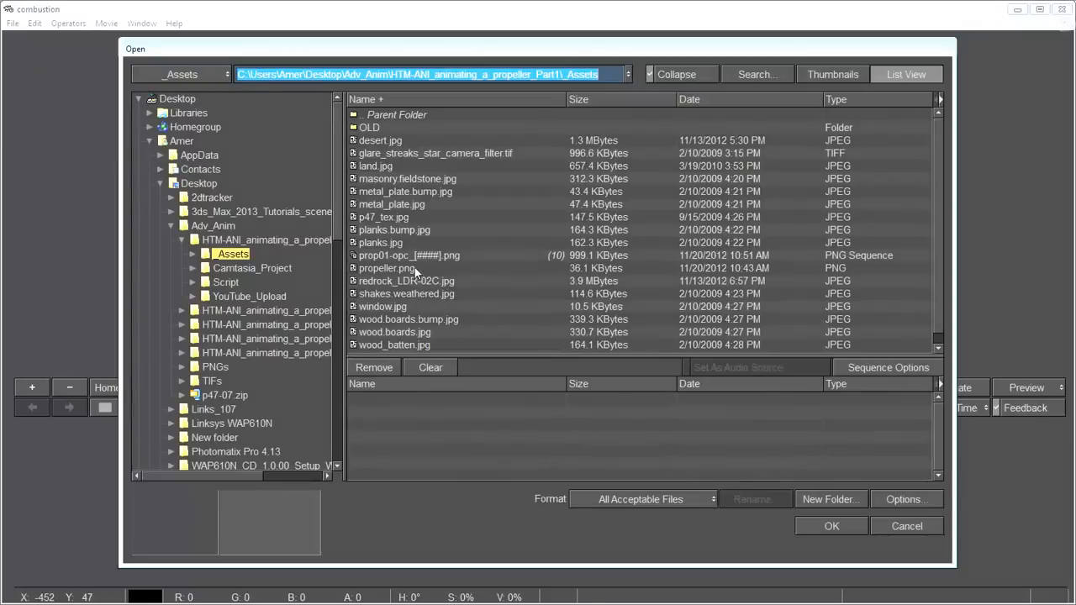
{"action": "left_click", "coordinate": [387, 268]}
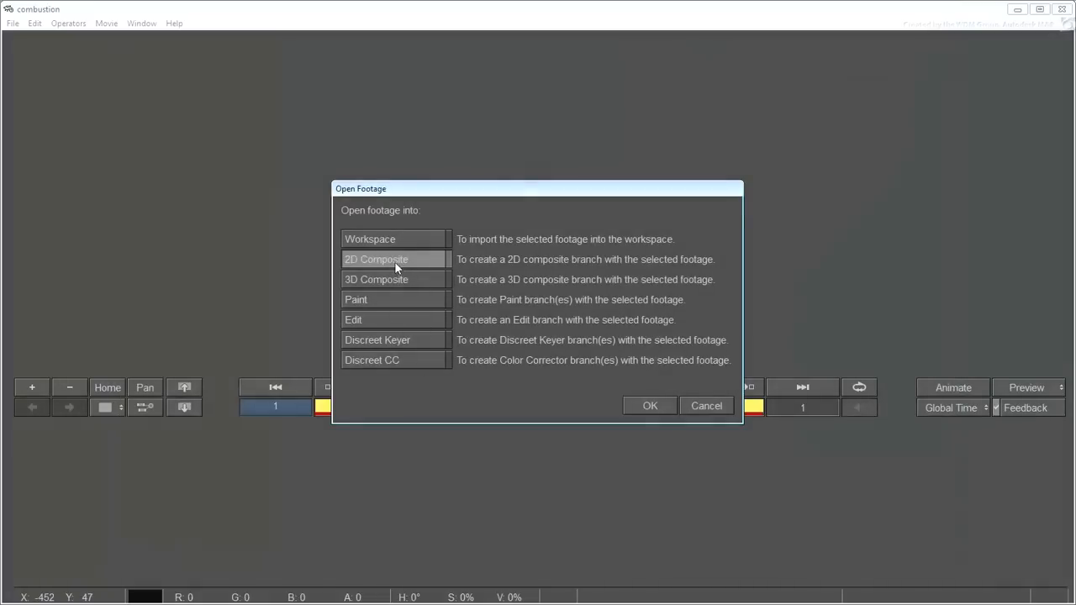
Create a 2D composite from the propeller and make its background white.
{"action": "left_click", "coordinate": [649, 406]}
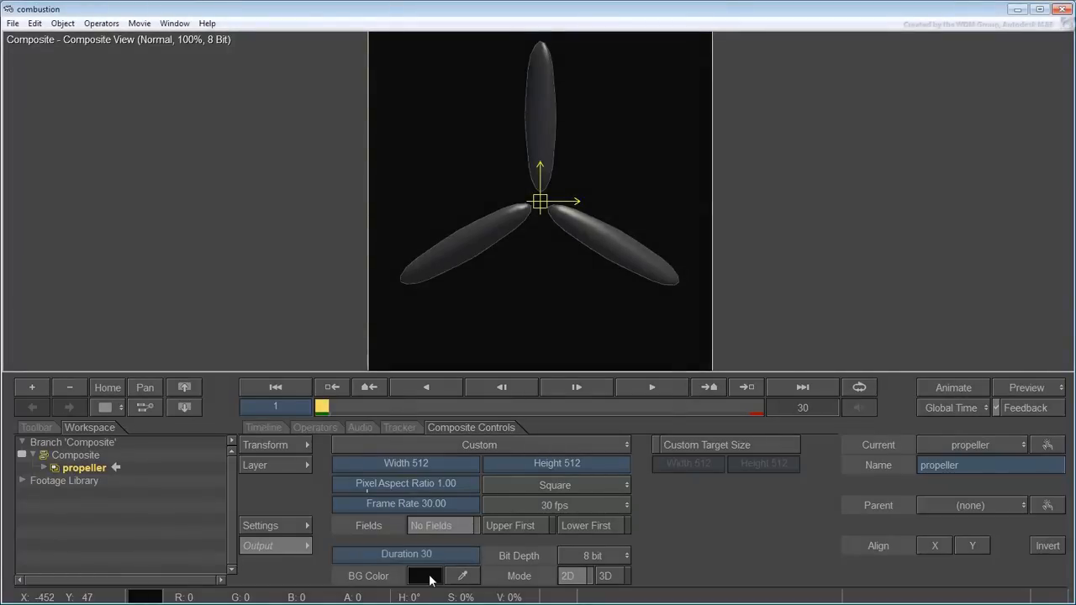
{"action": "left_click", "coordinate": [424, 576]}
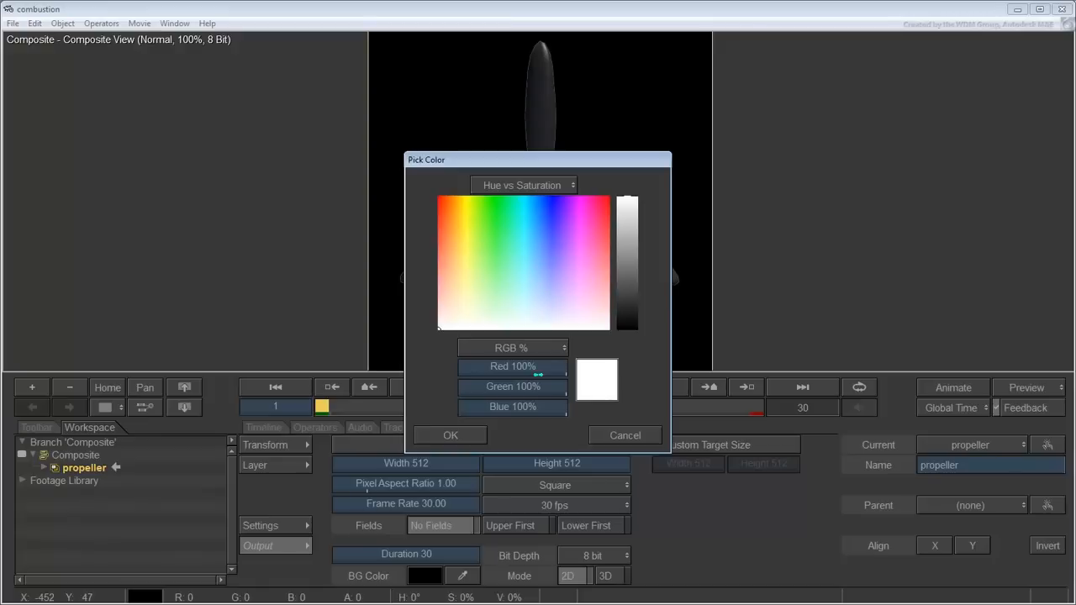
{"action": "left_click", "coordinate": [451, 436]}
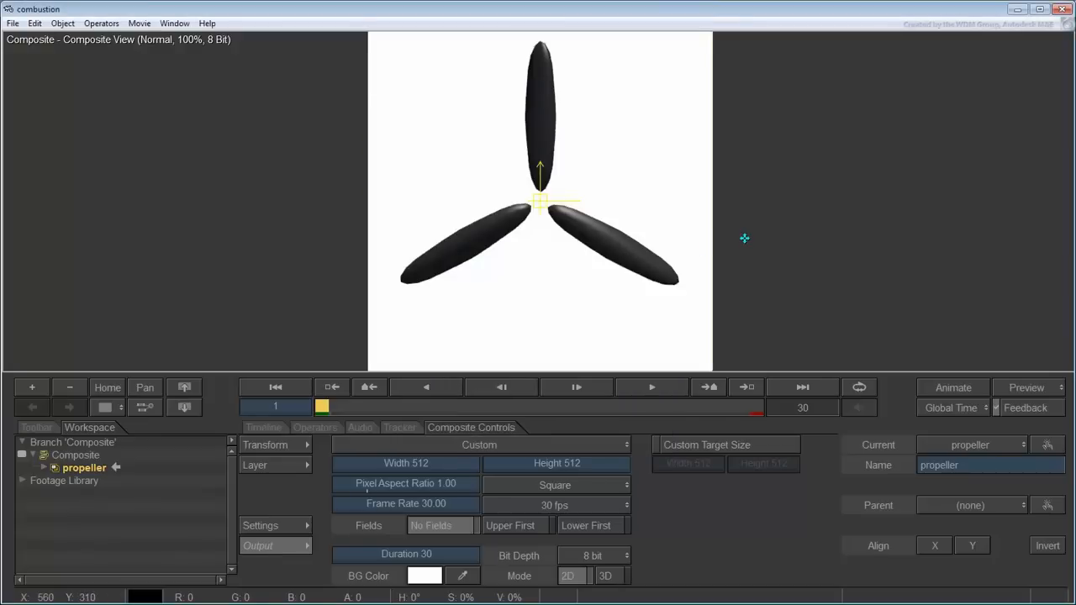
{"action": "left_click", "coordinate": [266, 444]}
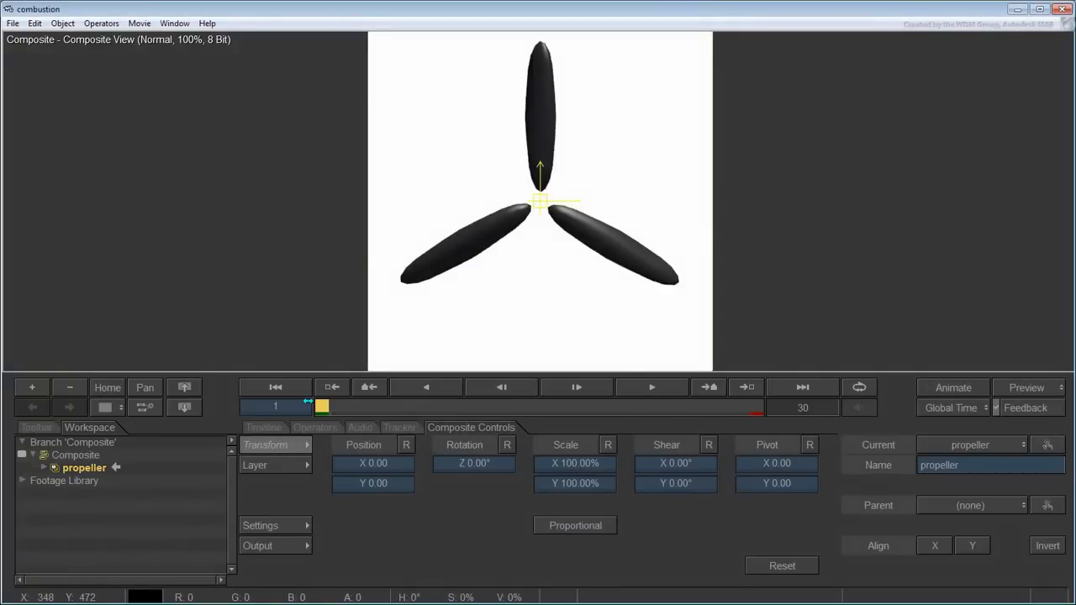
Keyframe the propeller's Z rotation to −350° at frame 30 and preview the spin.
{"action": "left_click", "coordinate": [804, 387]}
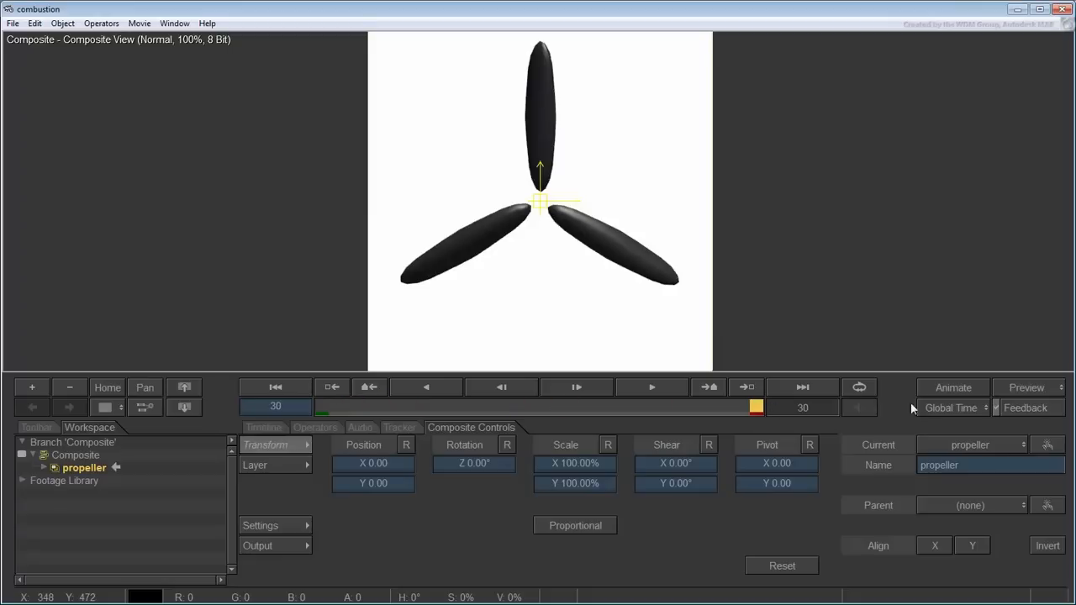
{"action": "left_click", "coordinate": [952, 387]}
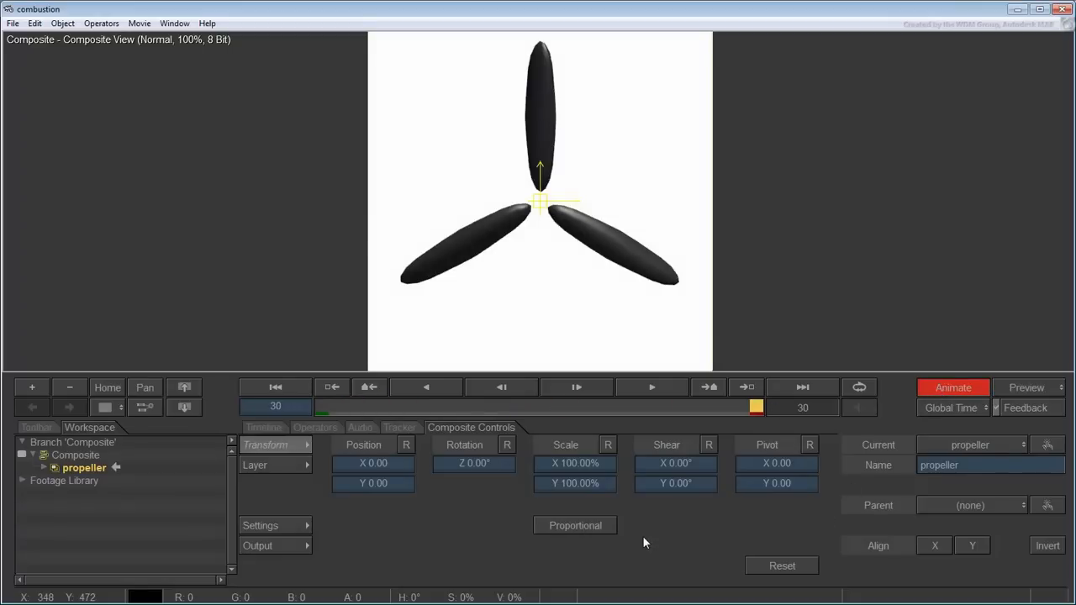
{"action": "left_click", "coordinate": [474, 464]}
{"action": "type", "text": "-35"}
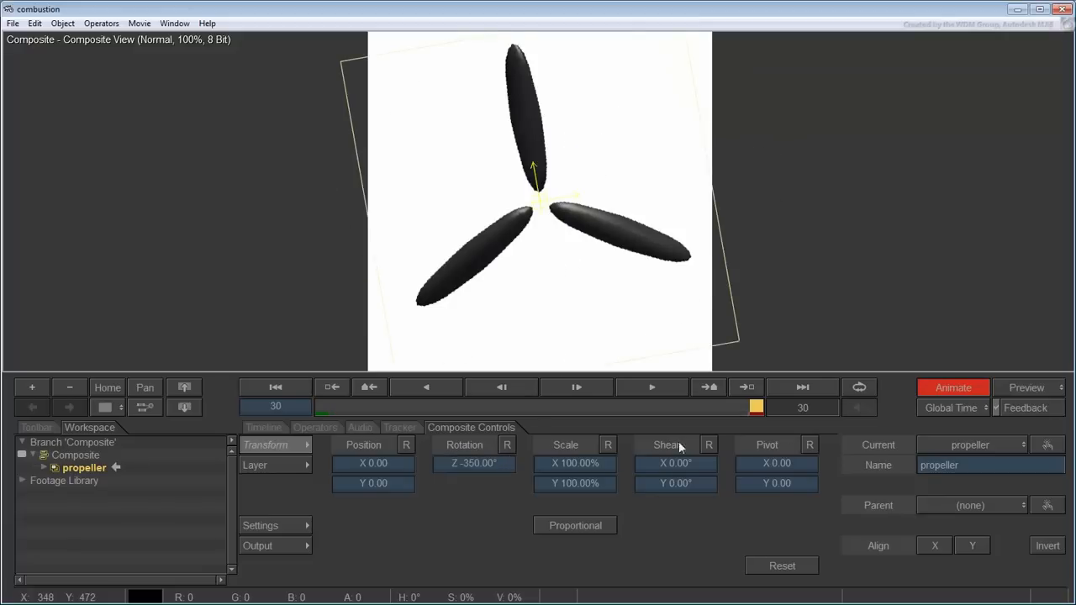
{"action": "mouse_move", "coordinate": [953, 387]}
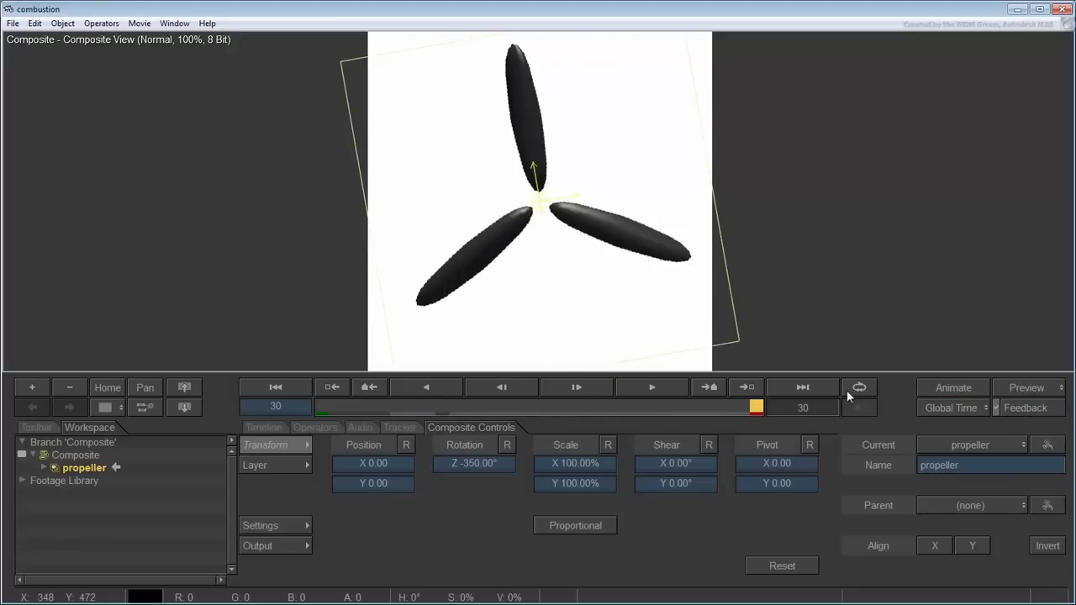
{"action": "mouse_move", "coordinate": [860, 387]}
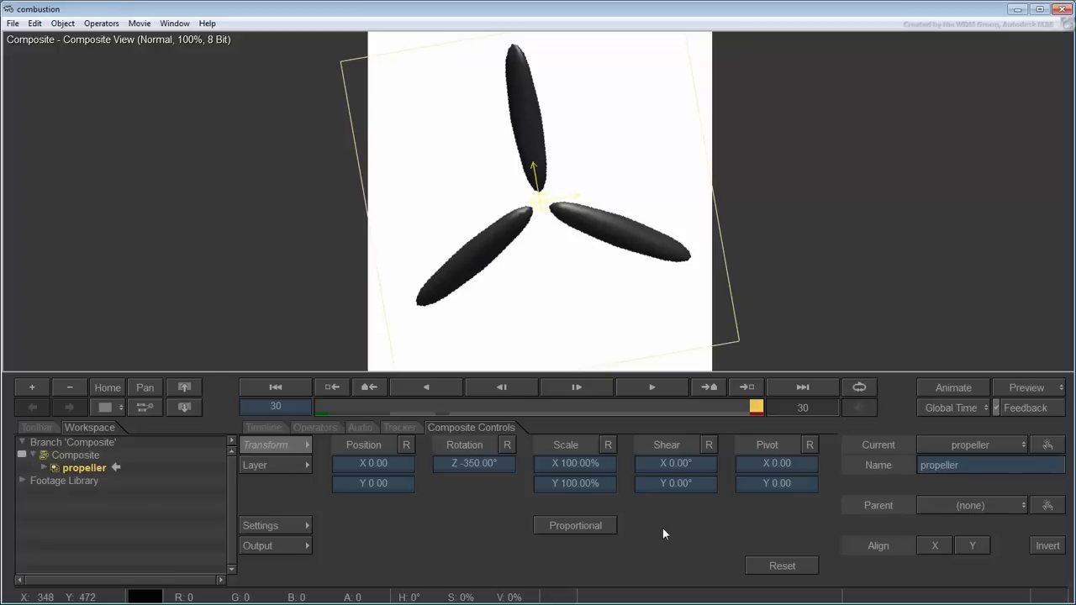
{"action": "left_click", "coordinate": [652, 386]}
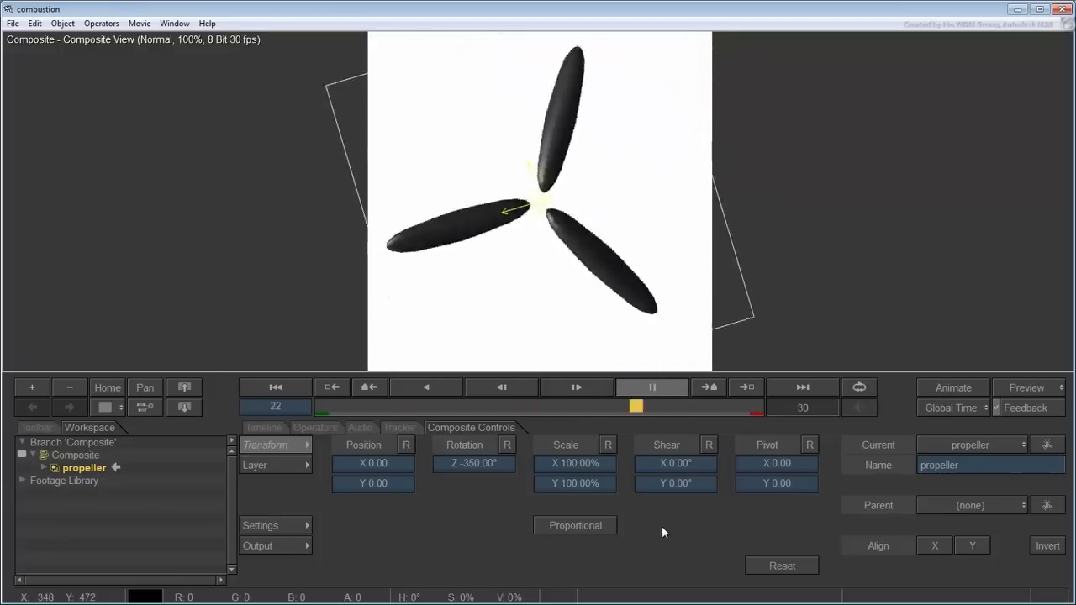
{"action": "left_click", "coordinate": [652, 387]}
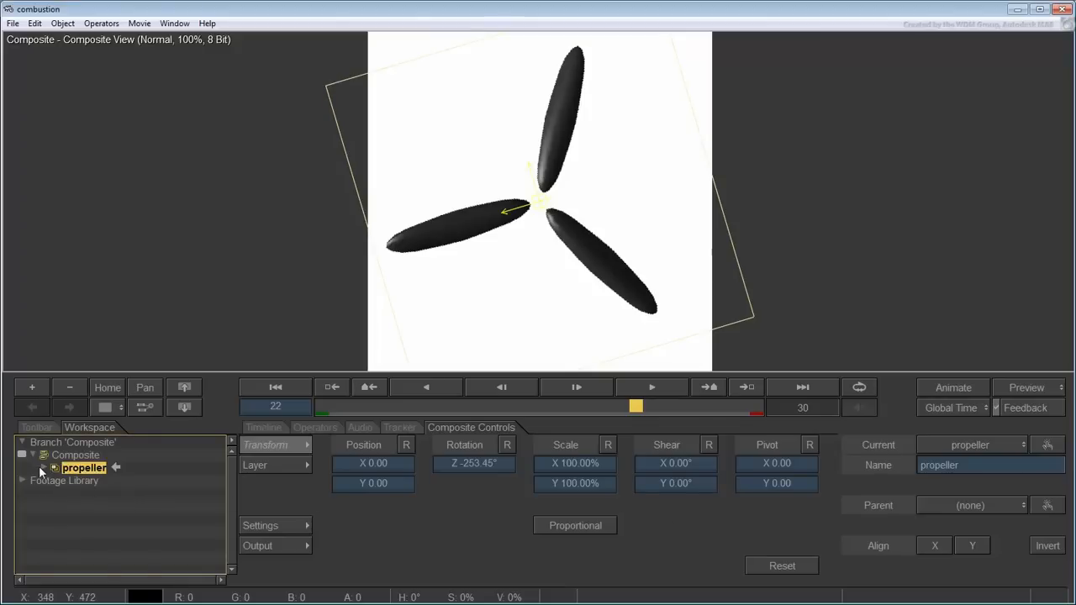
Add a Motion Blur operator (16 samples, 0.5 shutter) to the propeller layer.
{"action": "left_click", "coordinate": [43, 467]}
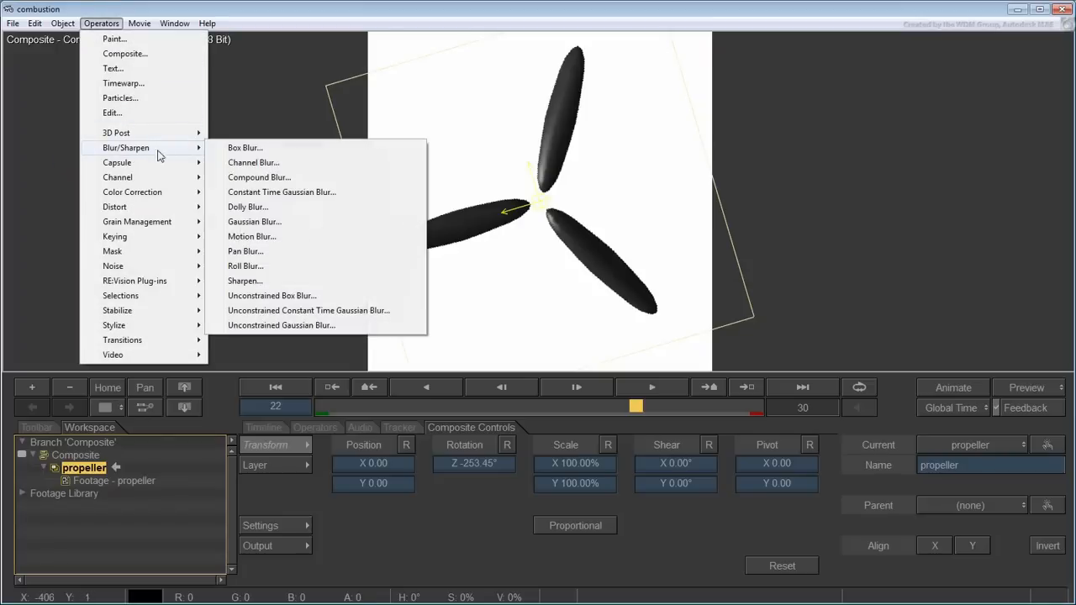
{"action": "left_click", "coordinate": [252, 236]}
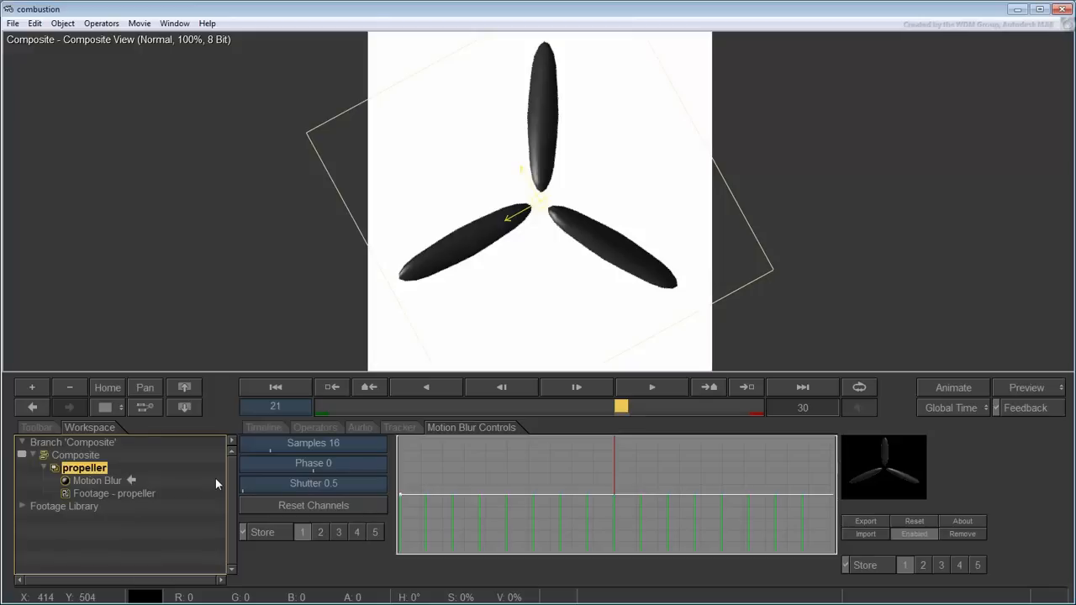
{"action": "left_click", "coordinate": [97, 481]}
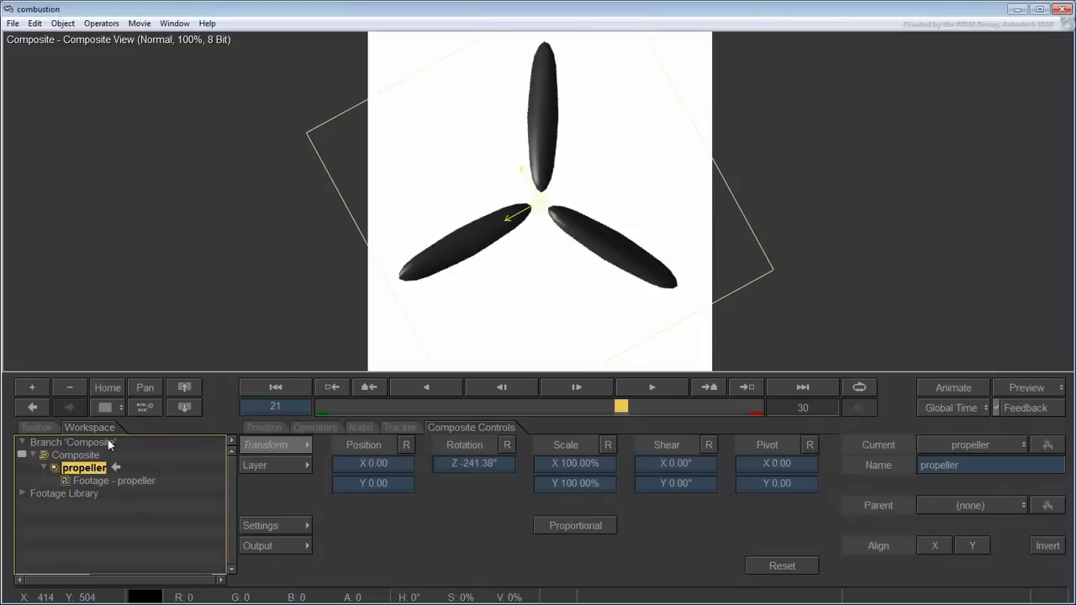
Nest the propeller layer into a new composite named 'Animated Propeller' and expand it.
{"action": "left_click", "coordinate": [62, 23]}
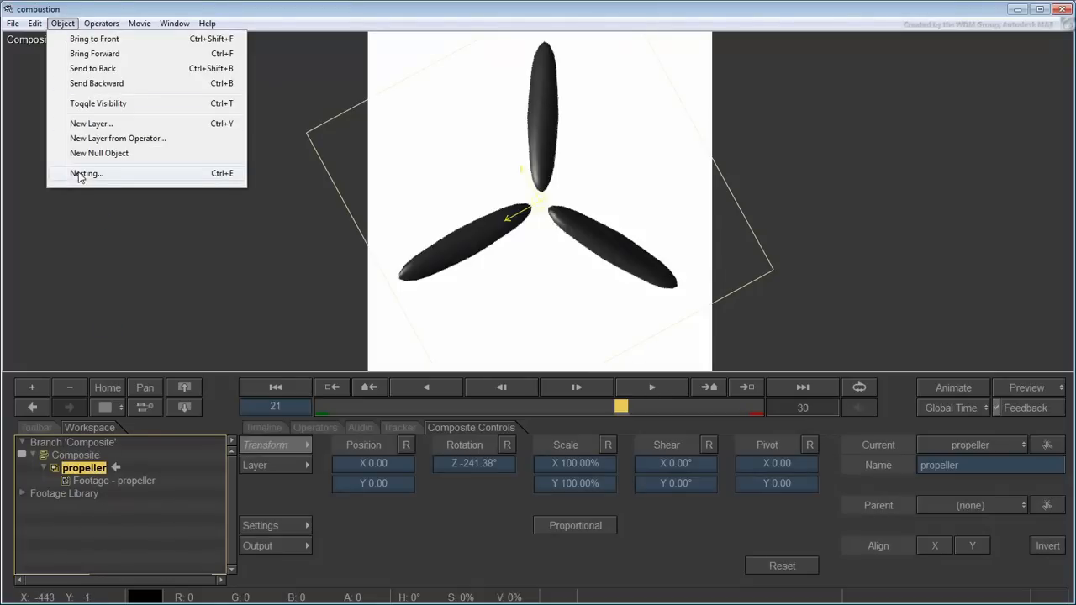
{"action": "left_click", "coordinate": [86, 174]}
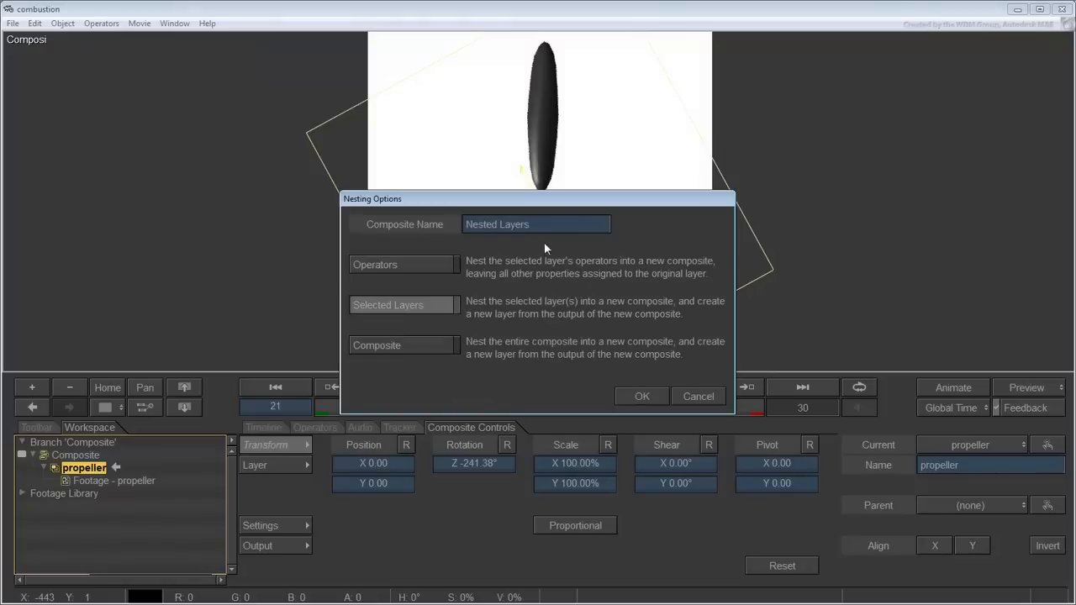
{"action": "triple_click", "coordinate": [535, 224]}
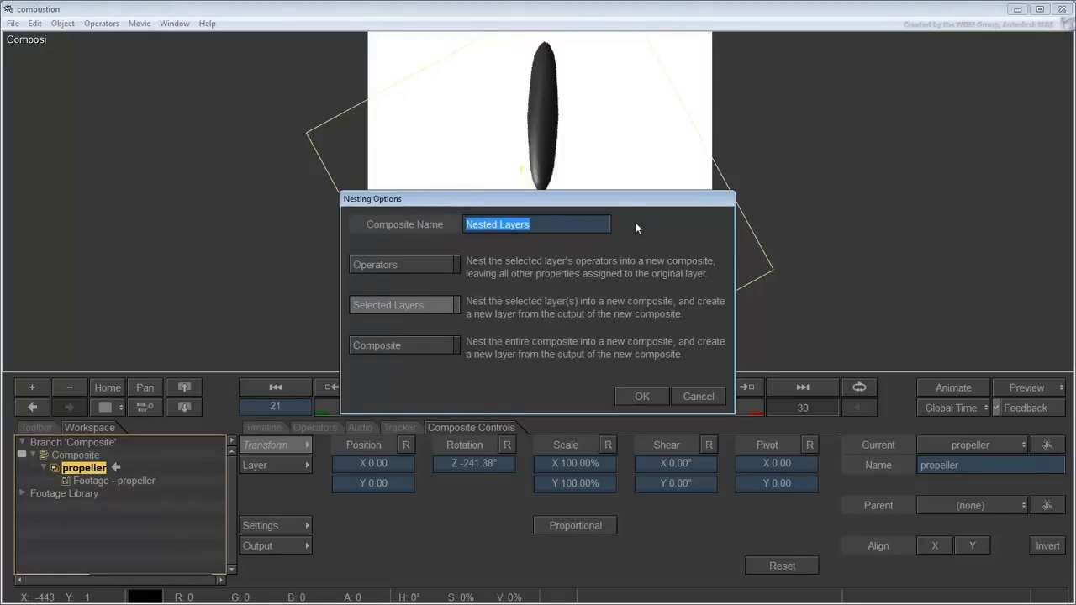
{"action": "type", "text": "Animated"}
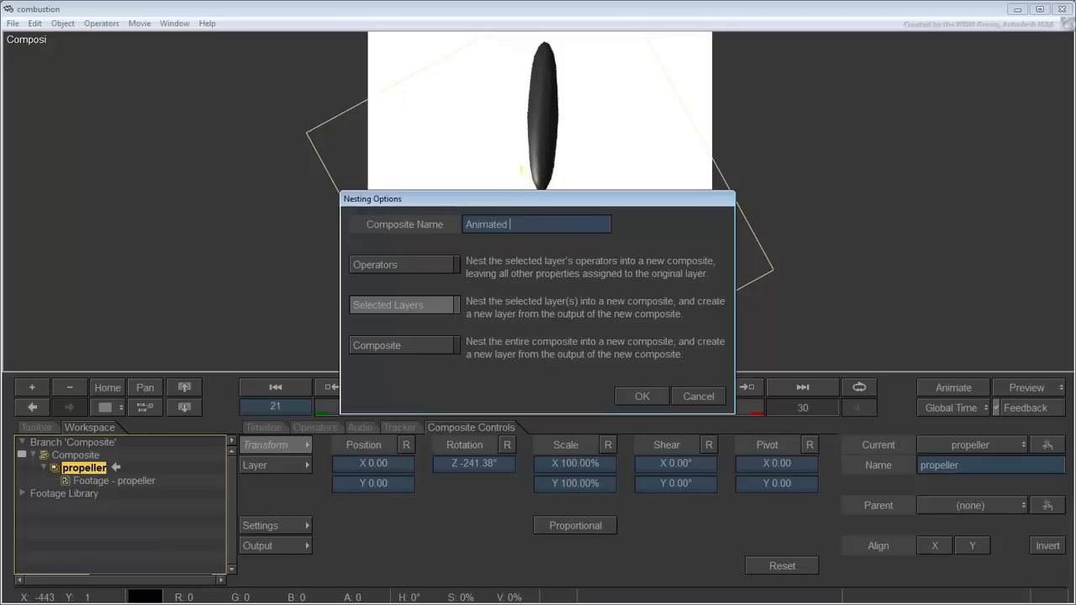
{"action": "type", "text": "Propeller"}
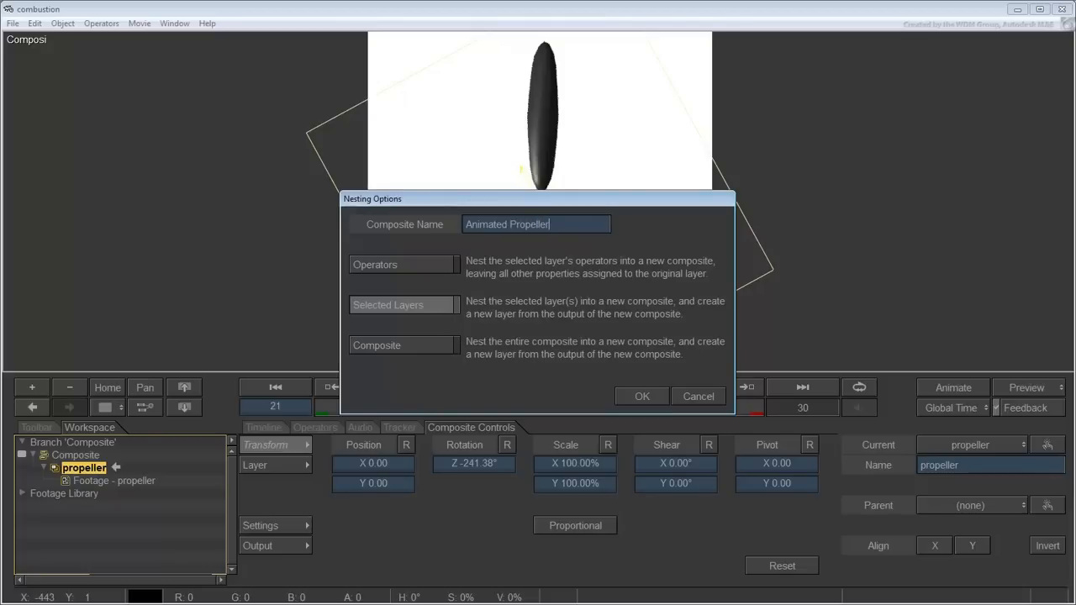
{"action": "left_click", "coordinate": [643, 397]}
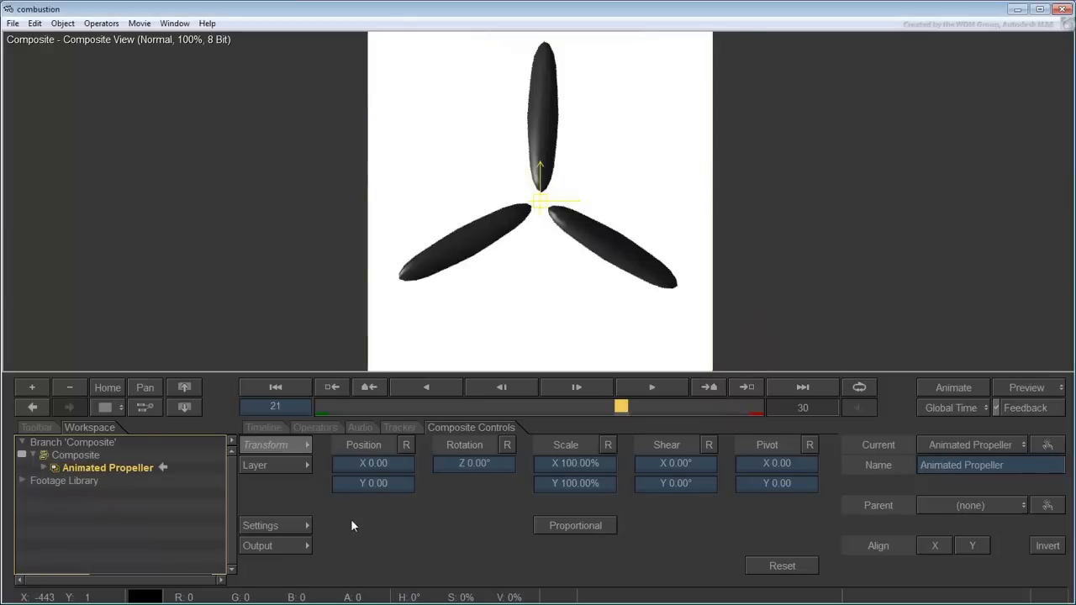
{"action": "left_click", "coordinate": [43, 468]}
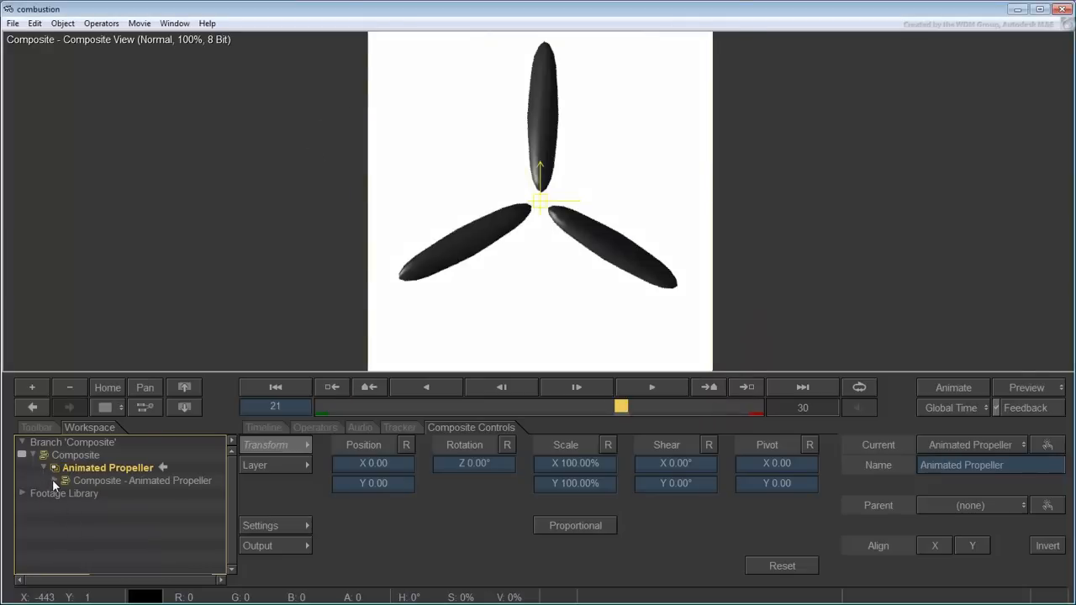
{"action": "left_click", "coordinate": [64, 481]}
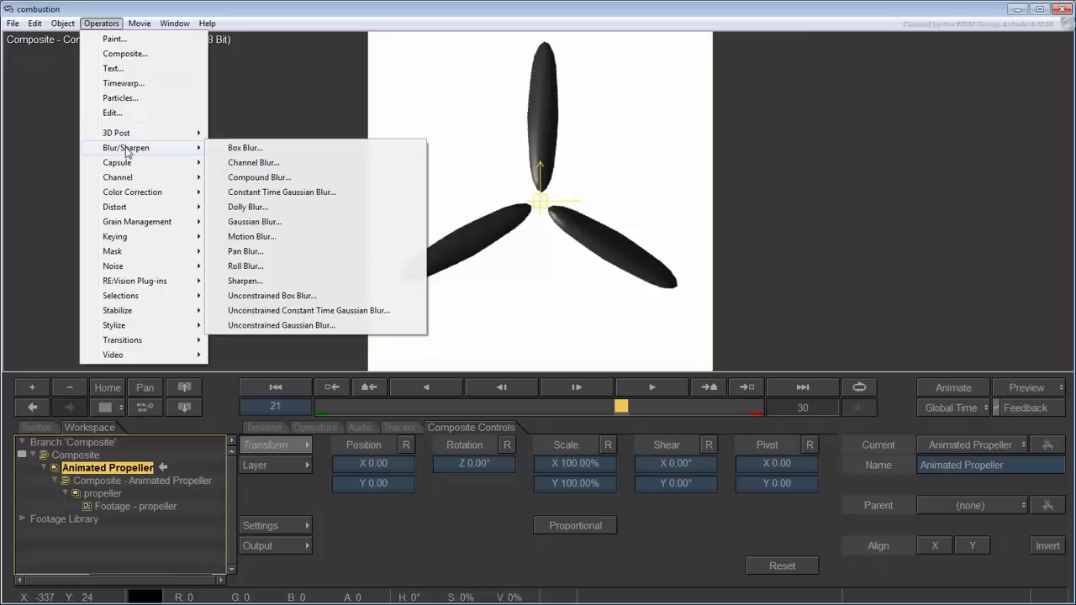
Add Motion Blur to Animated Propeller with shutter 3.0, scrubbing frames to check it.
{"action": "left_click", "coordinate": [252, 235]}
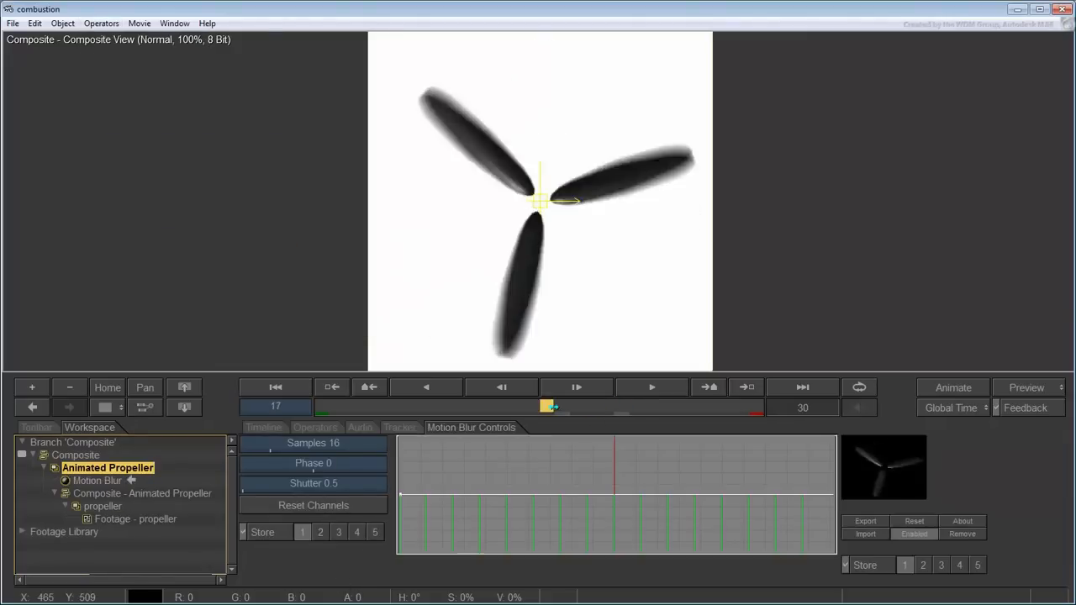
{"action": "left_click_drag", "start_coordinate": [546, 407], "coordinate": [471, 407]}
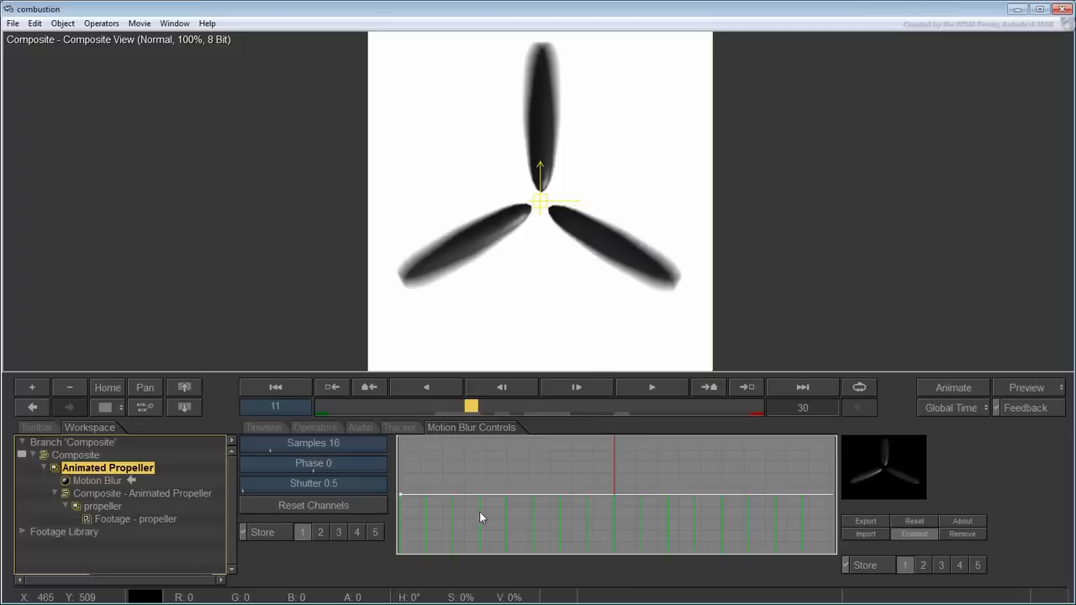
{"action": "left_click", "coordinate": [313, 483]}
{"action": "type", "text": "3."}
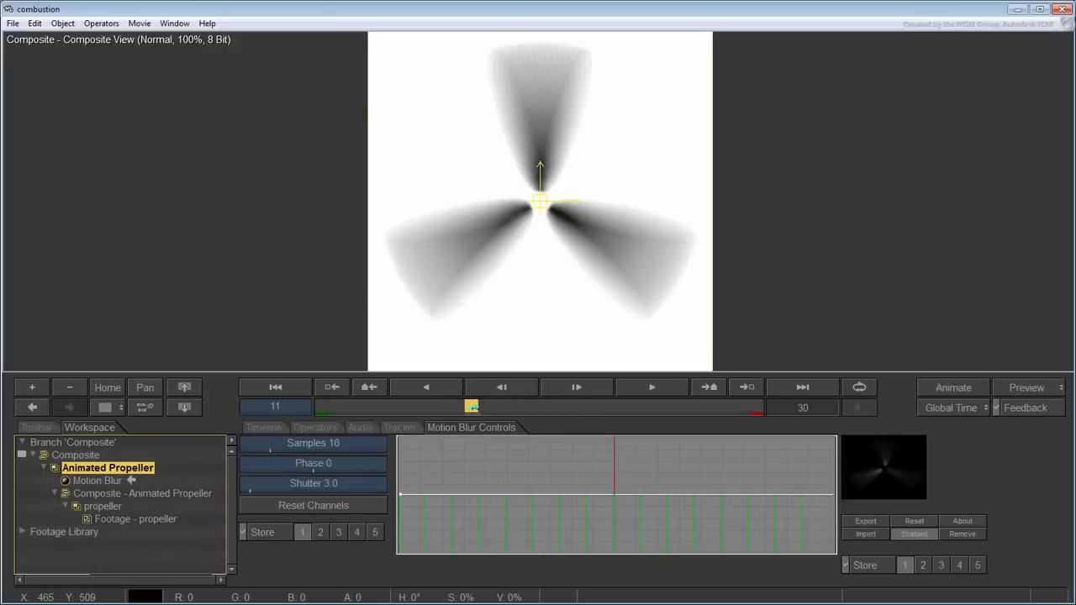
{"action": "left_click", "coordinate": [575, 386]}
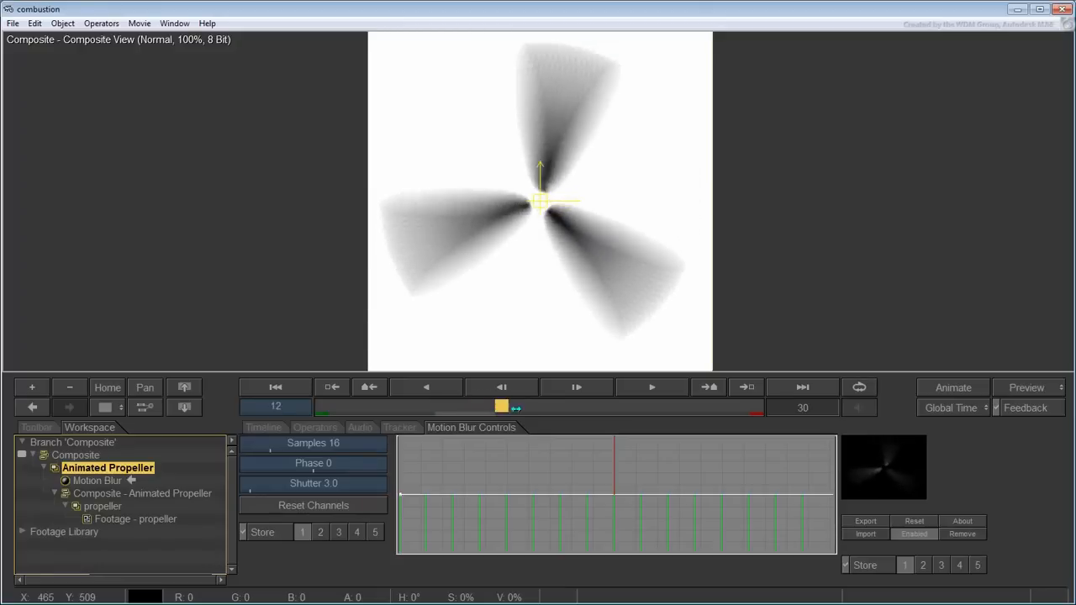
{"action": "left_click_drag", "start_coordinate": [502, 408], "coordinate": [454, 408]}
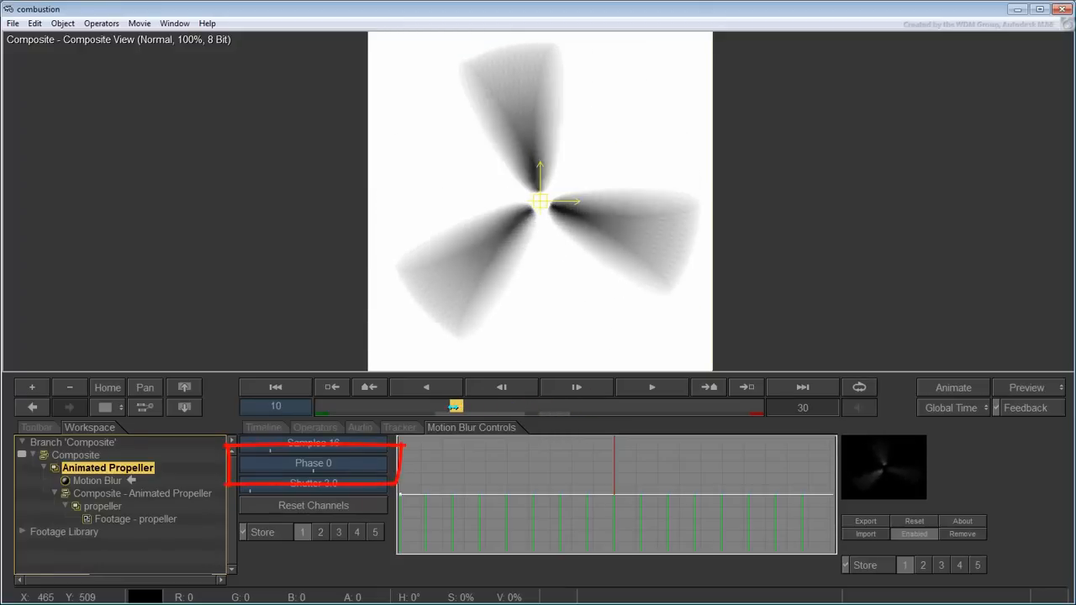
{"action": "left_click", "coordinate": [575, 387]}
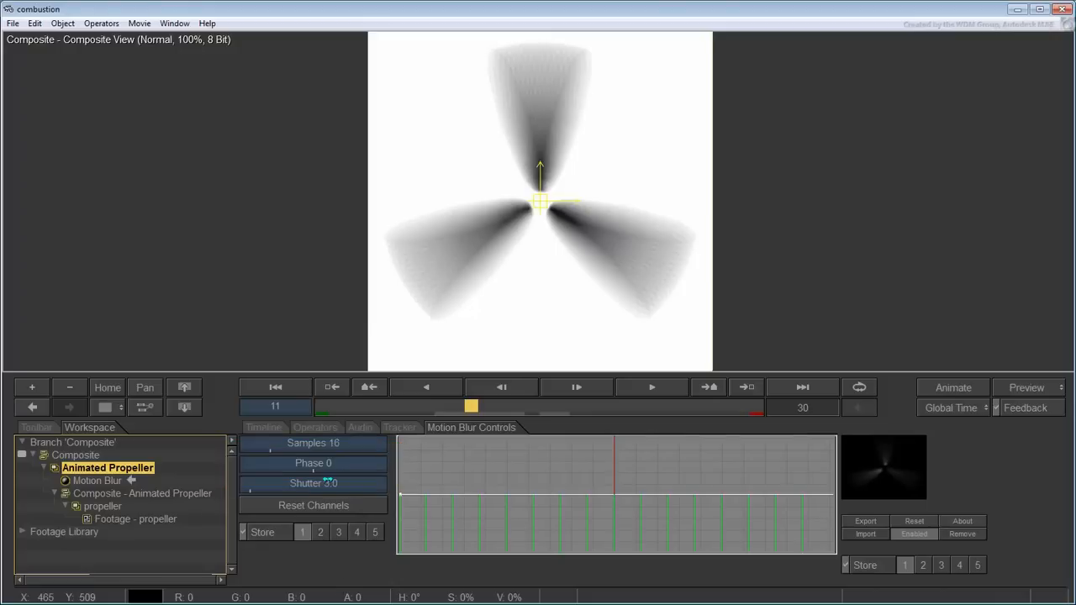
{"action": "left_click_drag", "start_coordinate": [313, 465], "coordinate": [266, 464]}
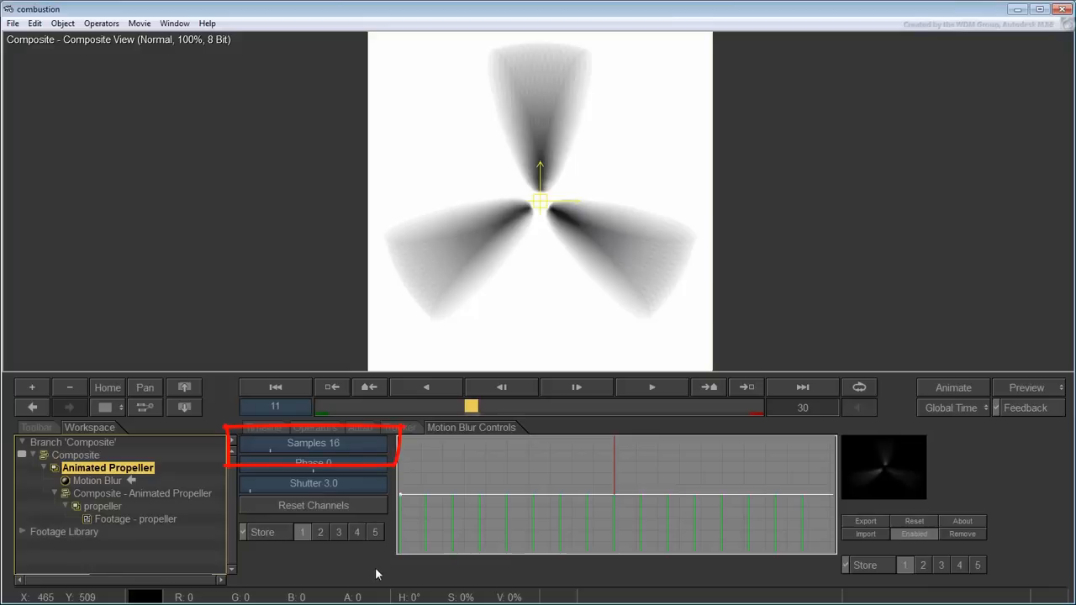
Raise the Motion Blur samples to 48 for smoother blades.
{"action": "double_click", "coordinate": [336, 444]}
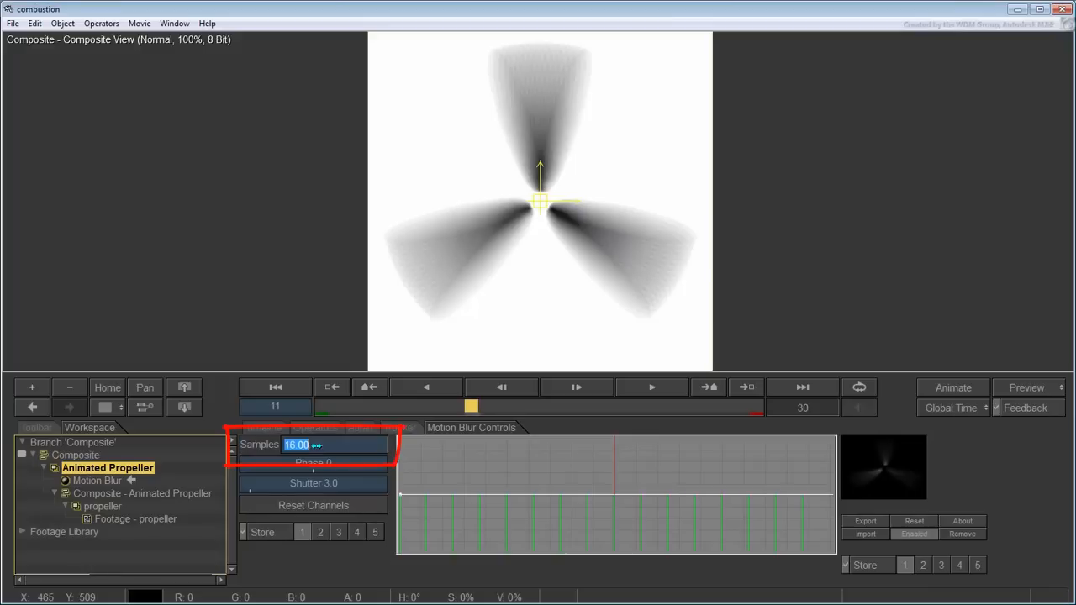
{"action": "type", "text": "48"}
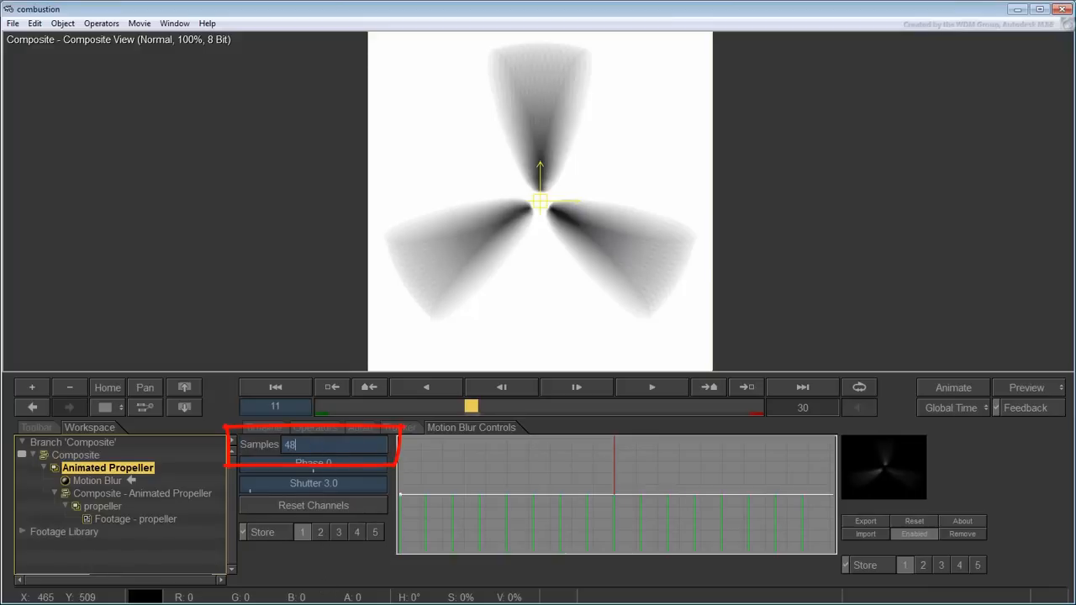
{"action": "key", "text": "Return"}
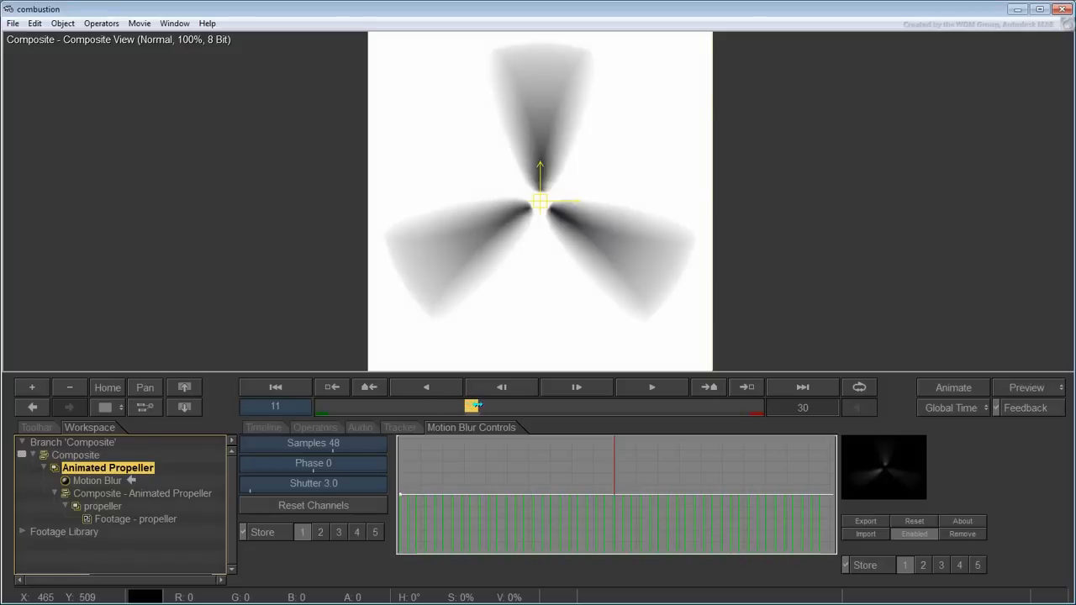
{"action": "left_click_drag", "start_coordinate": [475, 405], "coordinate": [544, 406]}
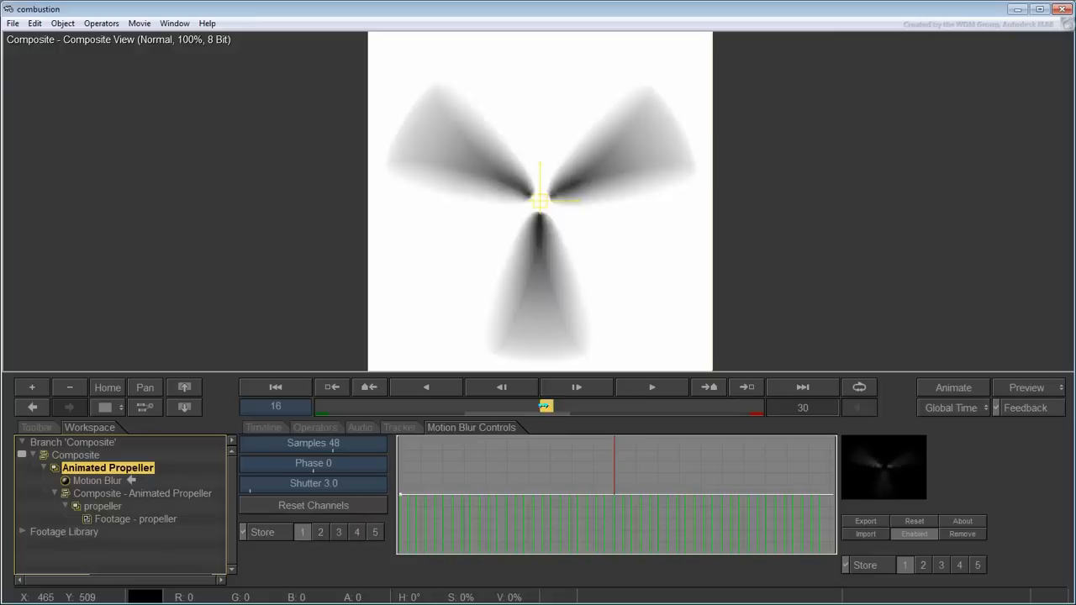
{"action": "left_click_drag", "start_coordinate": [545, 407], "coordinate": [471, 407]}
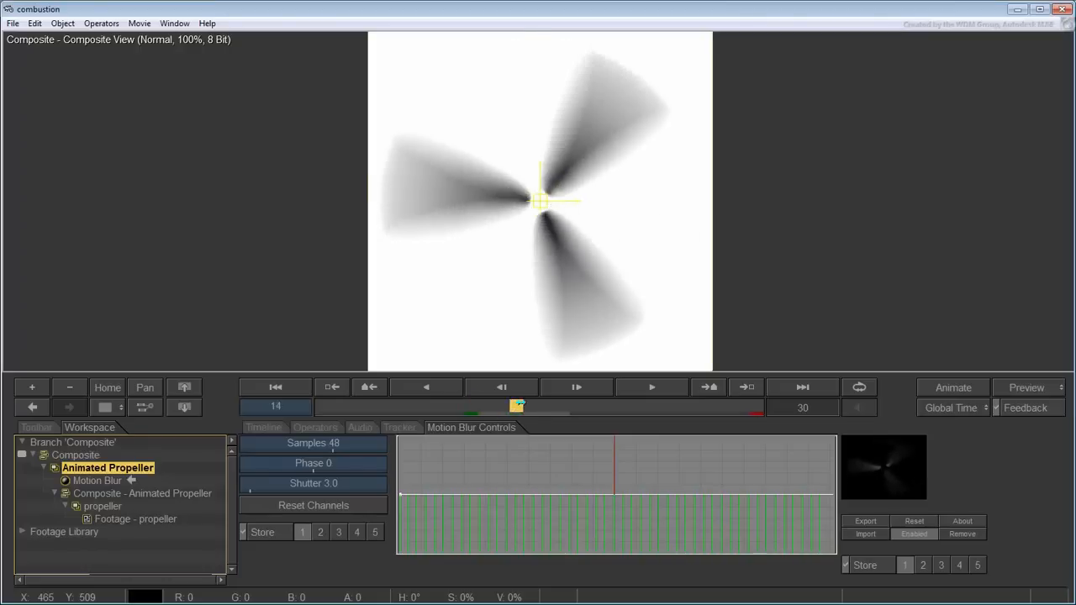
{"action": "left_click_drag", "start_coordinate": [518, 407], "coordinate": [607, 407]}
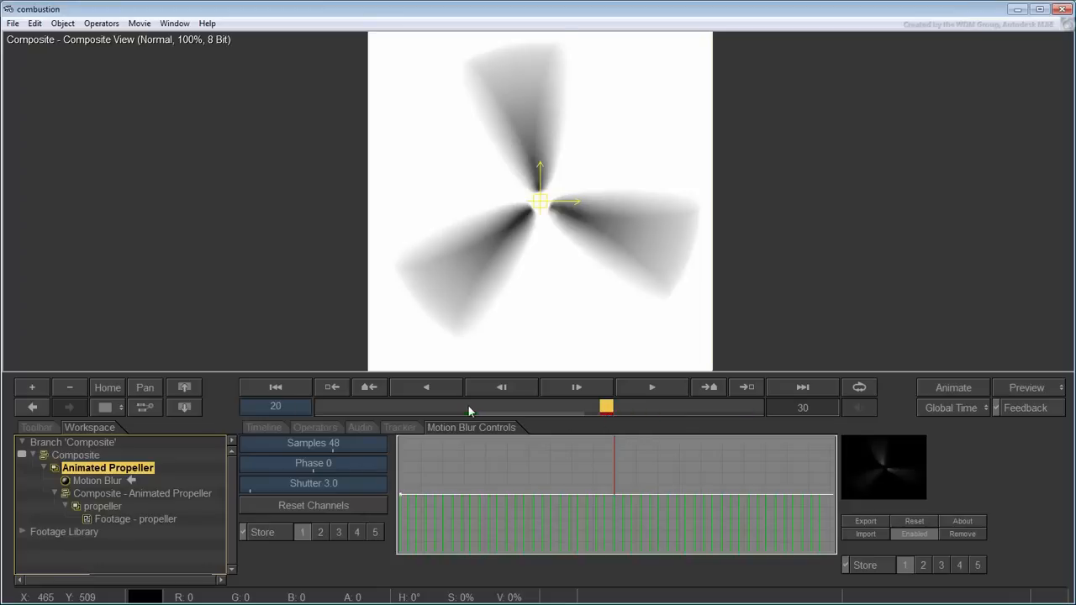
{"action": "left_click", "coordinate": [653, 387]}
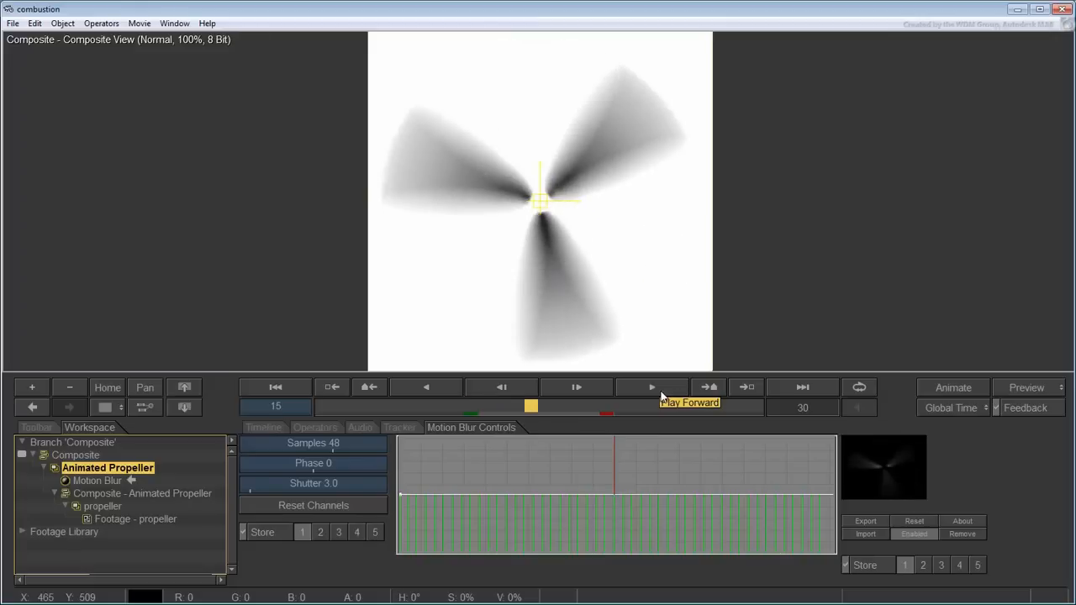
{"action": "mouse_move", "coordinate": [625, 335]}
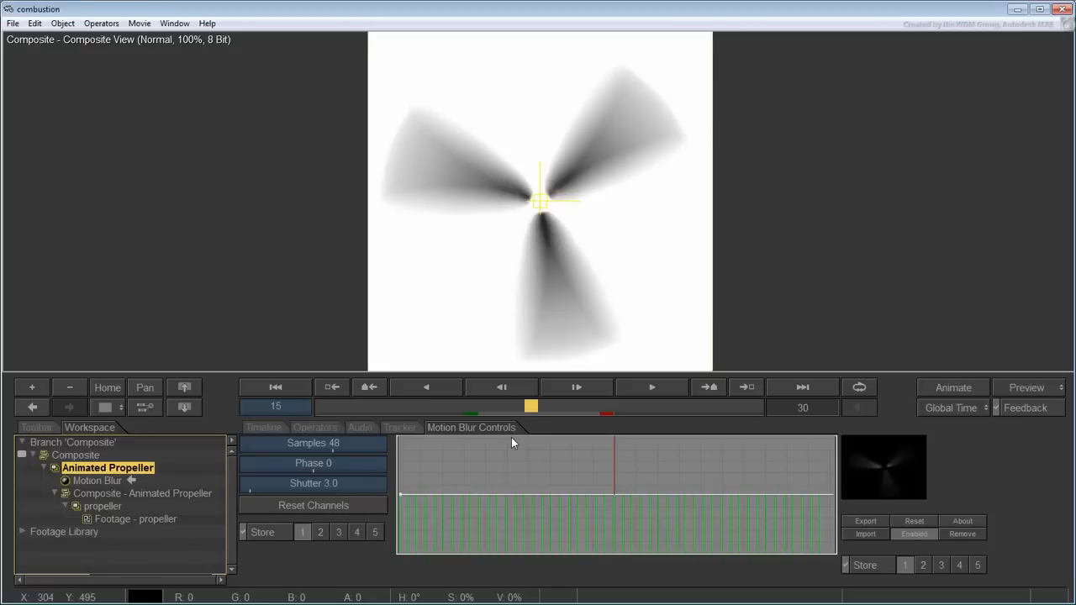
{"action": "left_click_drag", "start_coordinate": [531, 407], "coordinate": [454, 407]}
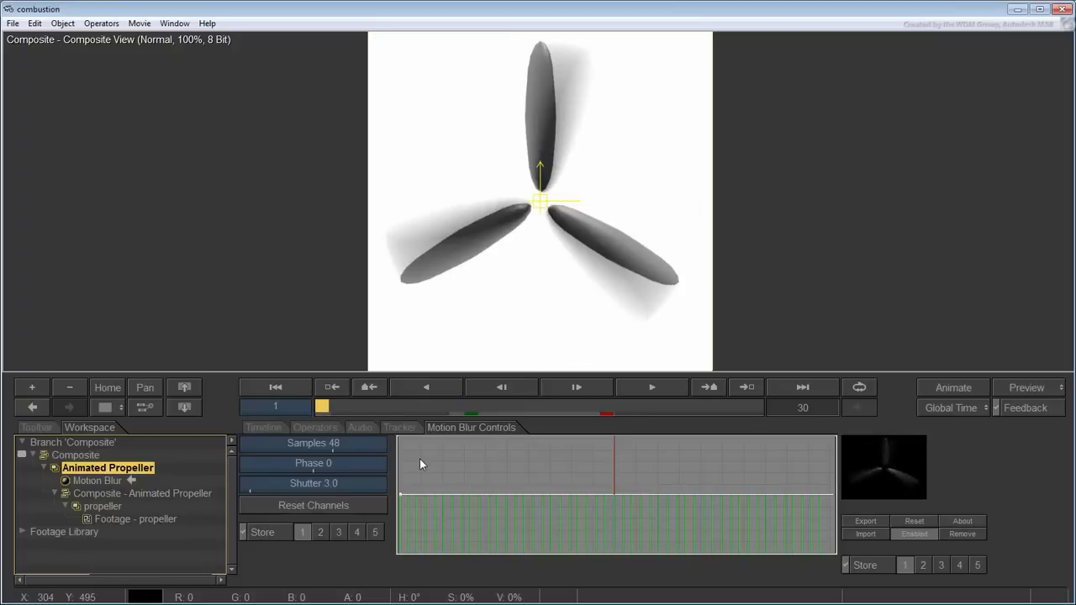
{"action": "mouse_move", "coordinate": [497, 481]}
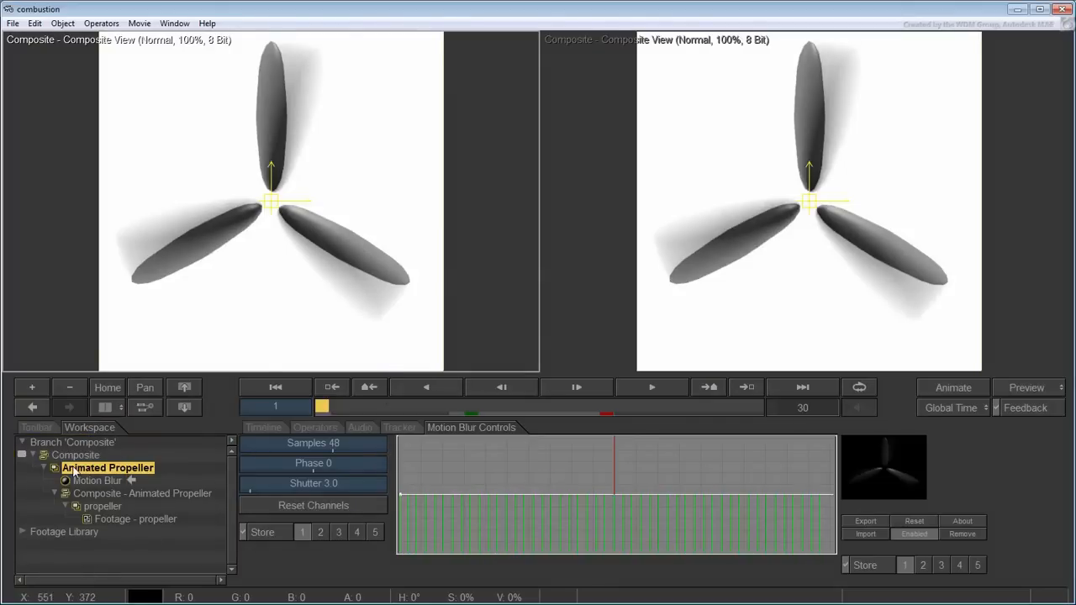
Add a new 512×512 Paint layer with a transparent background to the composite.
{"action": "left_click", "coordinate": [74, 454]}
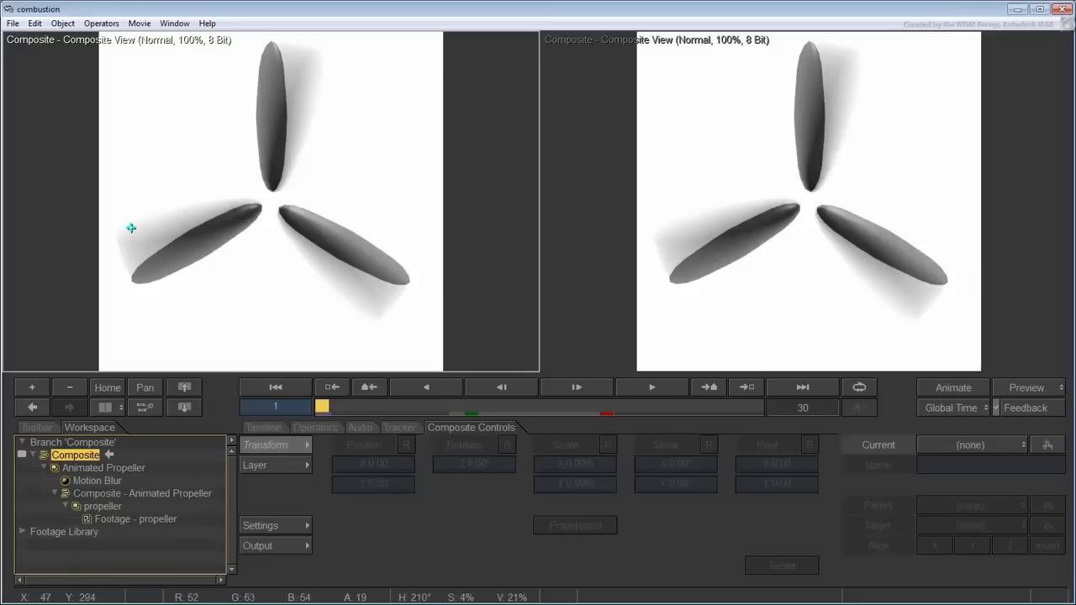
{"action": "left_click", "coordinate": [62, 23]}
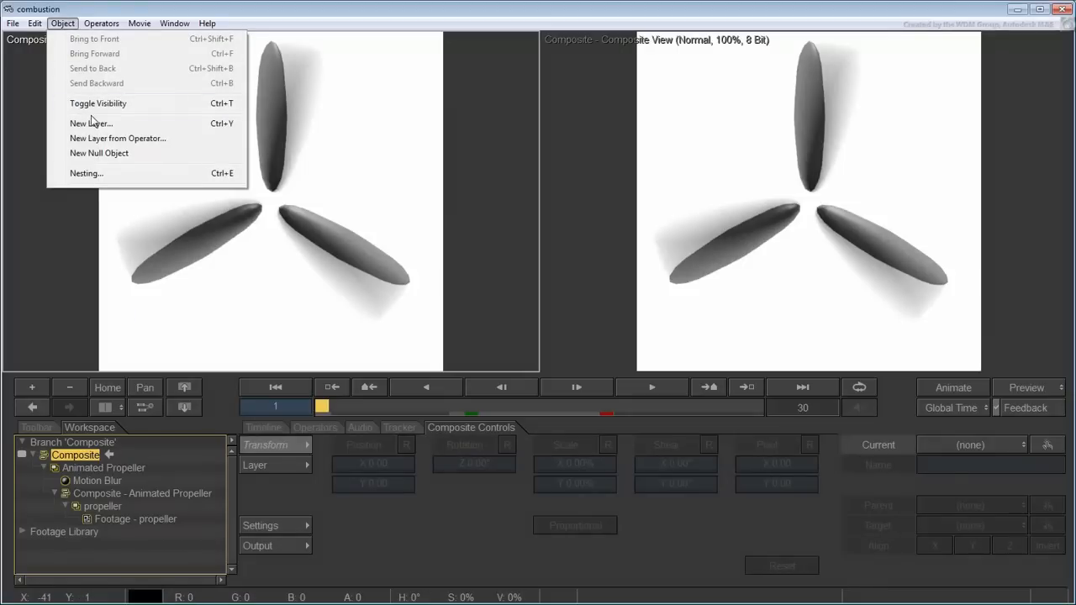
{"action": "left_click", "coordinate": [91, 123]}
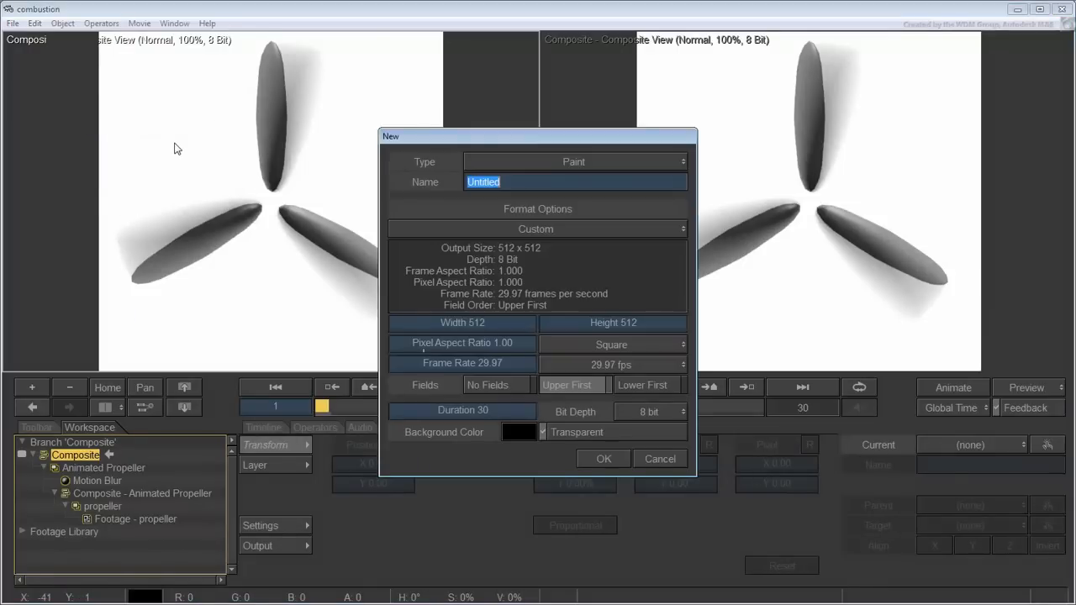
{"action": "mouse_move", "coordinate": [681, 168]}
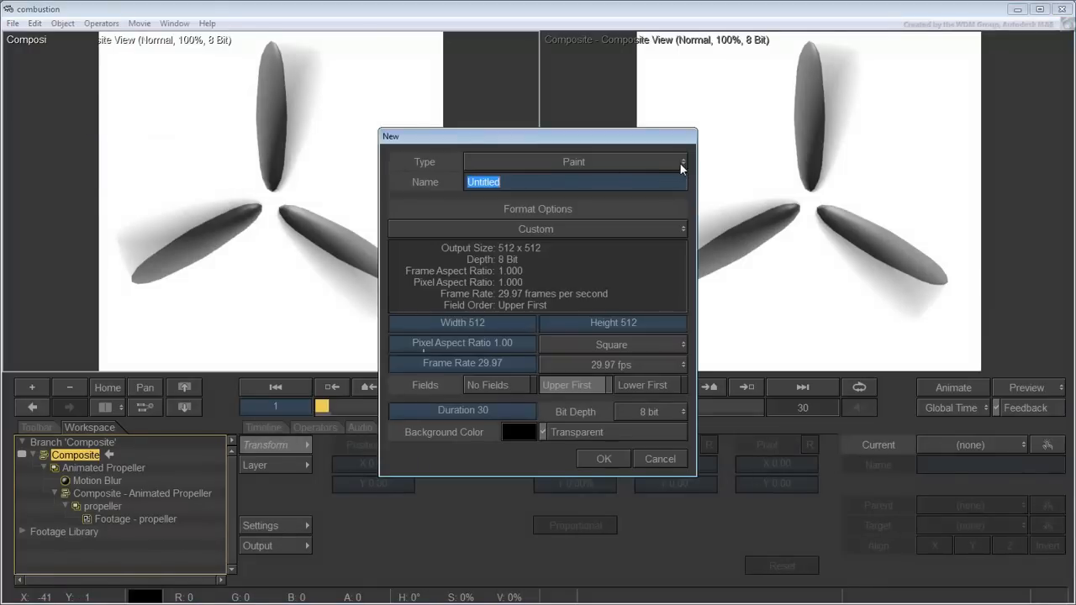
{"action": "left_click", "coordinate": [681, 161]}
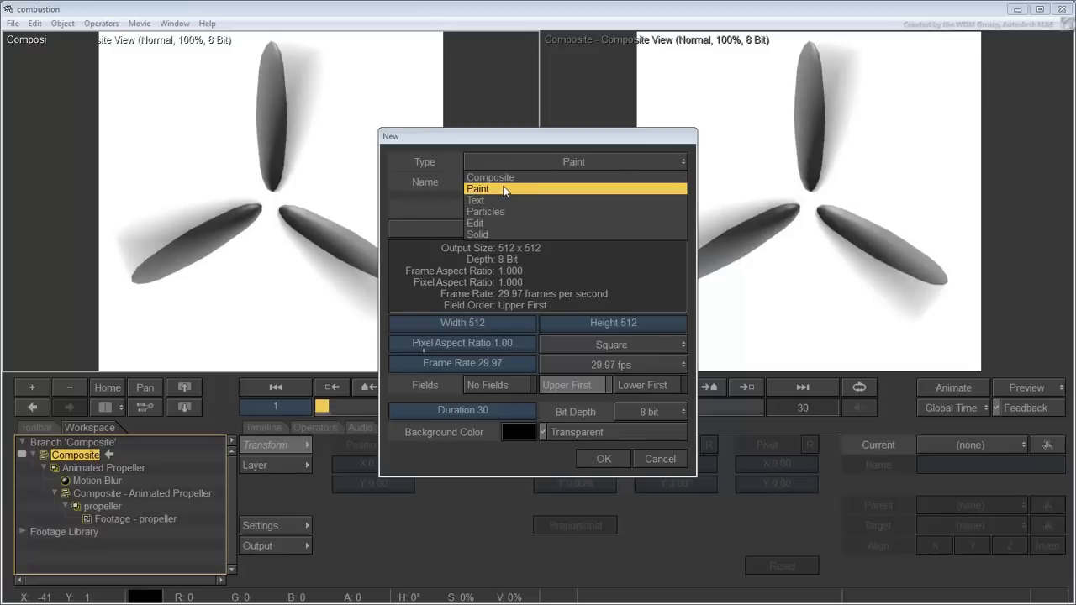
{"action": "left_click", "coordinate": [478, 188]}
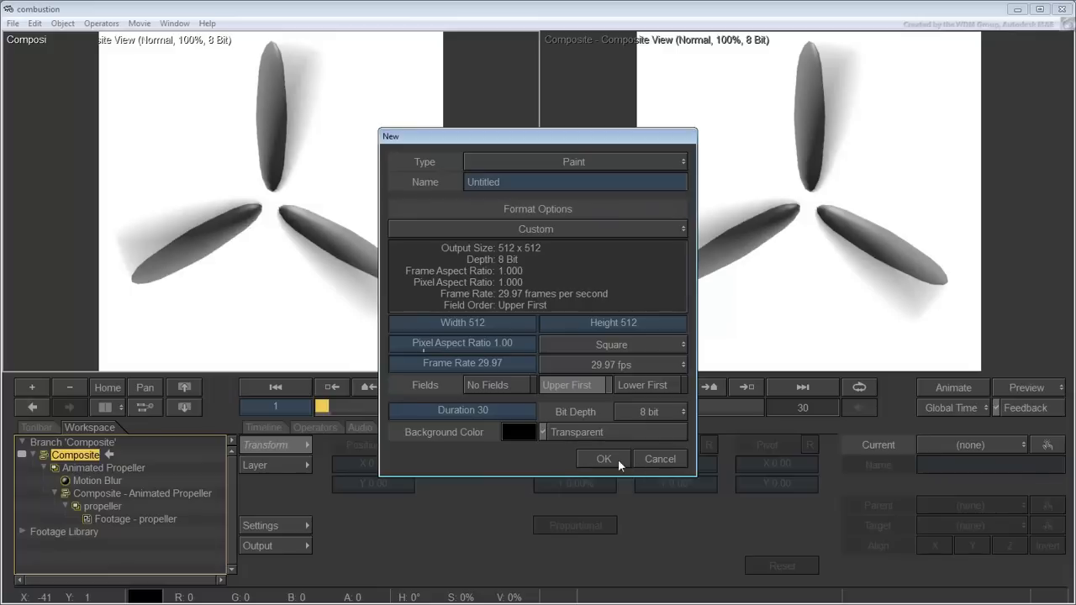
{"action": "mouse_move", "coordinate": [579, 474]}
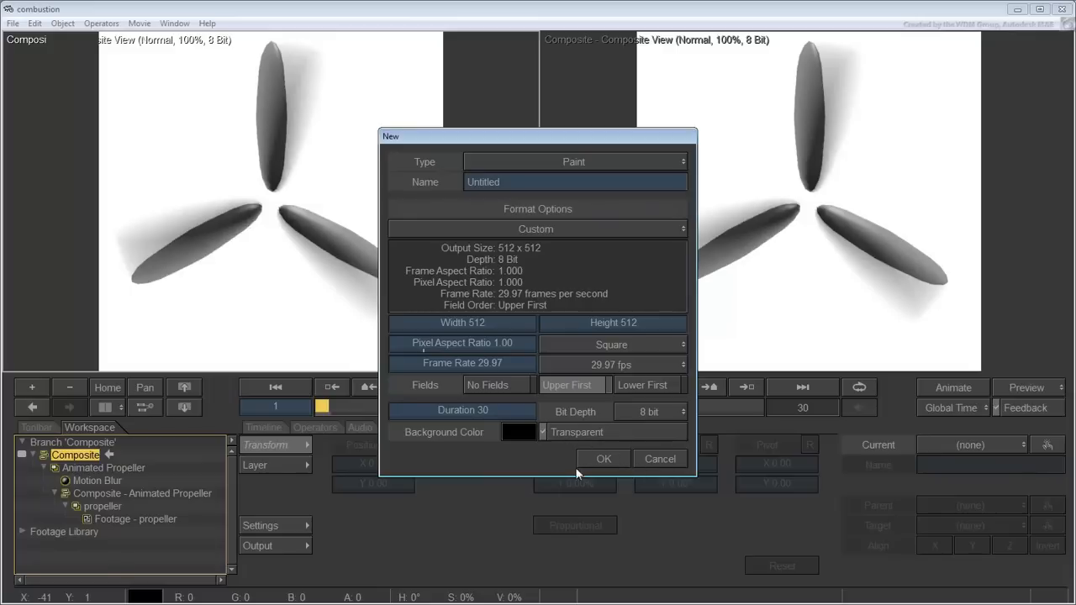
{"action": "left_click", "coordinate": [602, 459]}
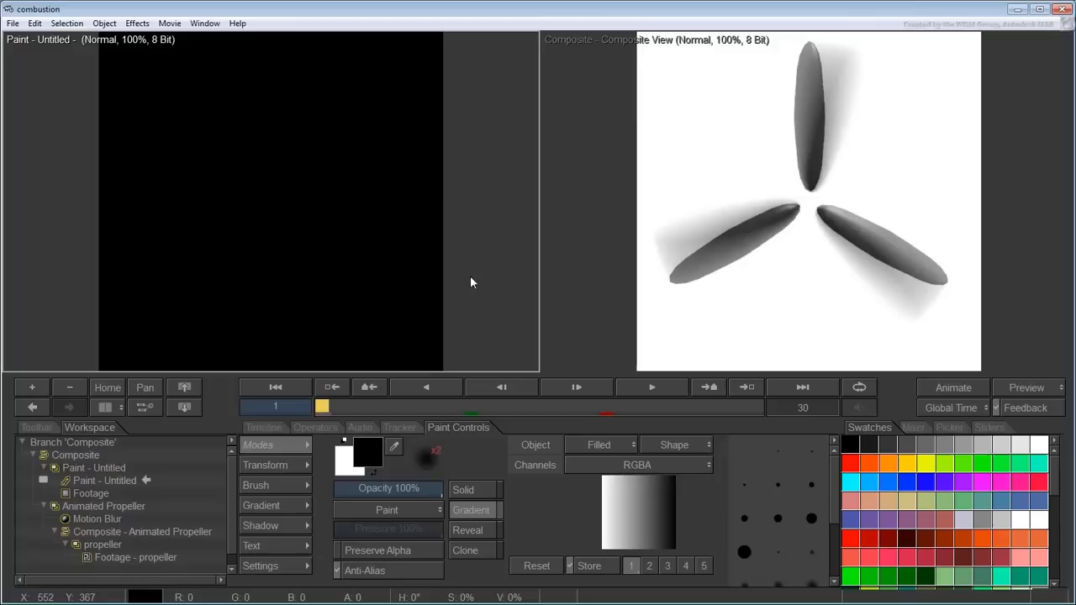
{"action": "mouse_move", "coordinate": [68, 395]}
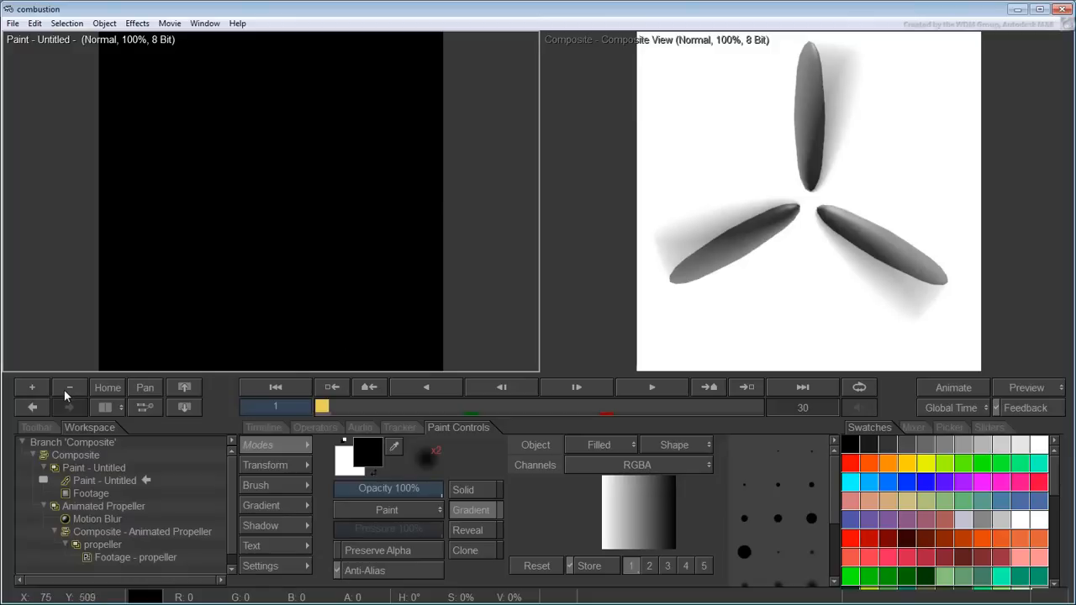
Zoom out the paint canvas and switch its view mode to Alpha.
{"action": "left_click", "coordinate": [70, 387]}
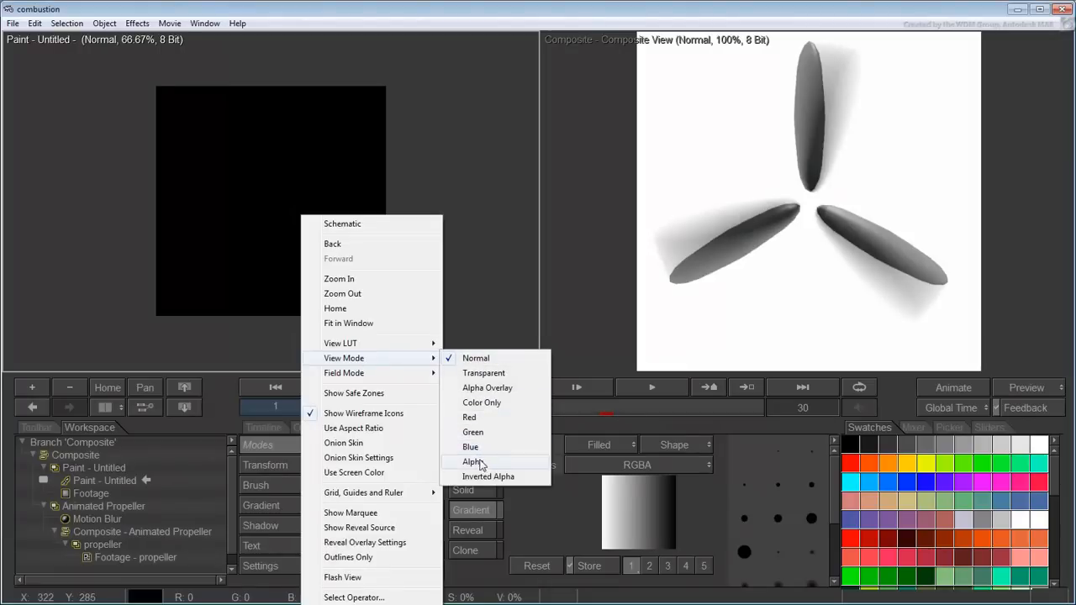
{"action": "left_click", "coordinate": [474, 461]}
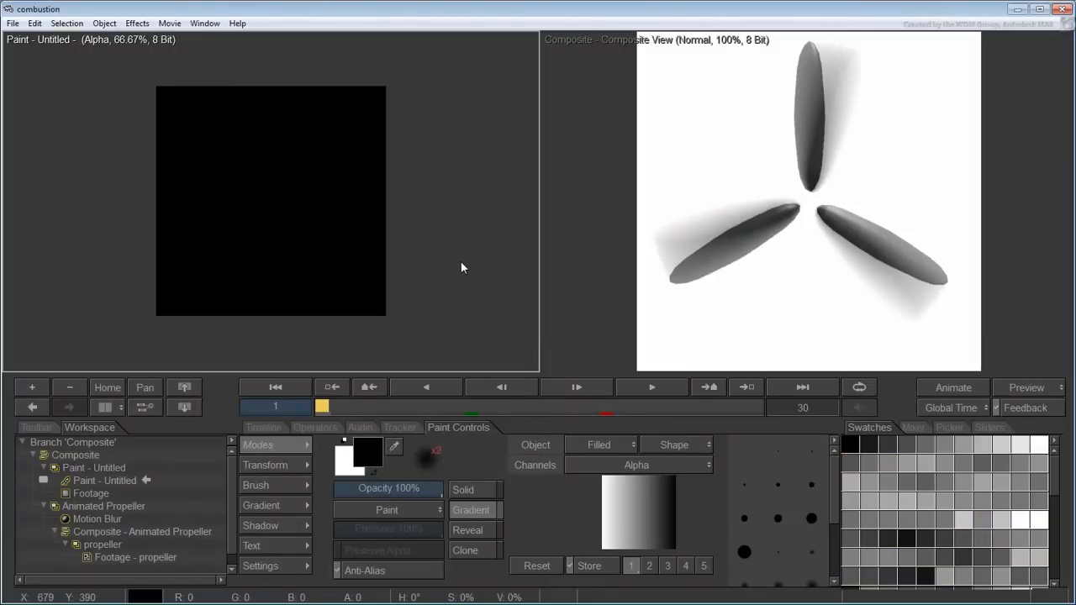
{"action": "mouse_move", "coordinate": [36, 430]}
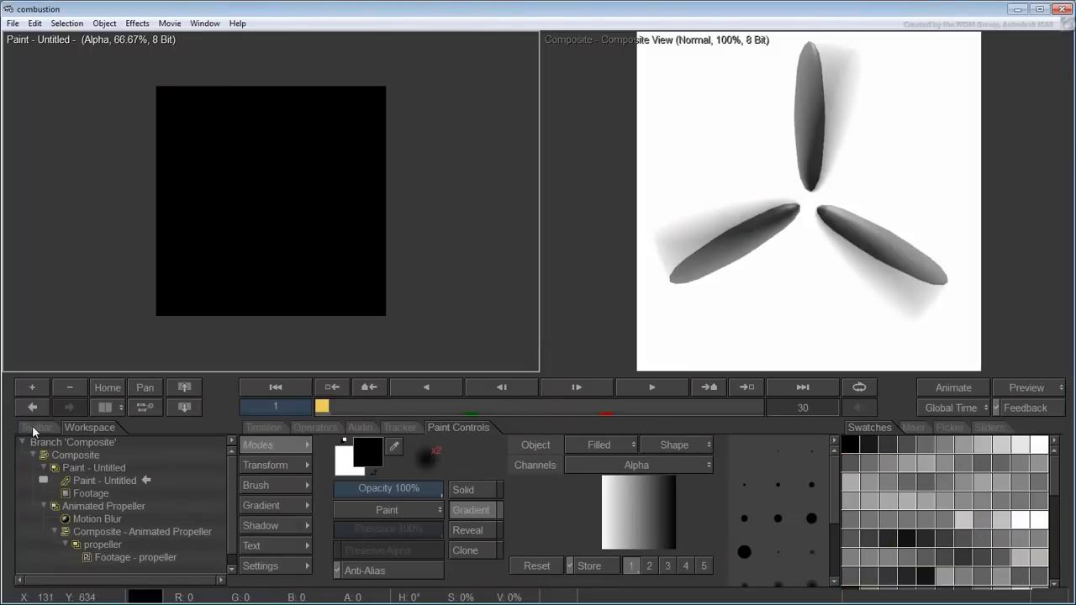
Draw a circular selection from the canvas centre covering most of the frame.
{"action": "left_click", "coordinate": [37, 427]}
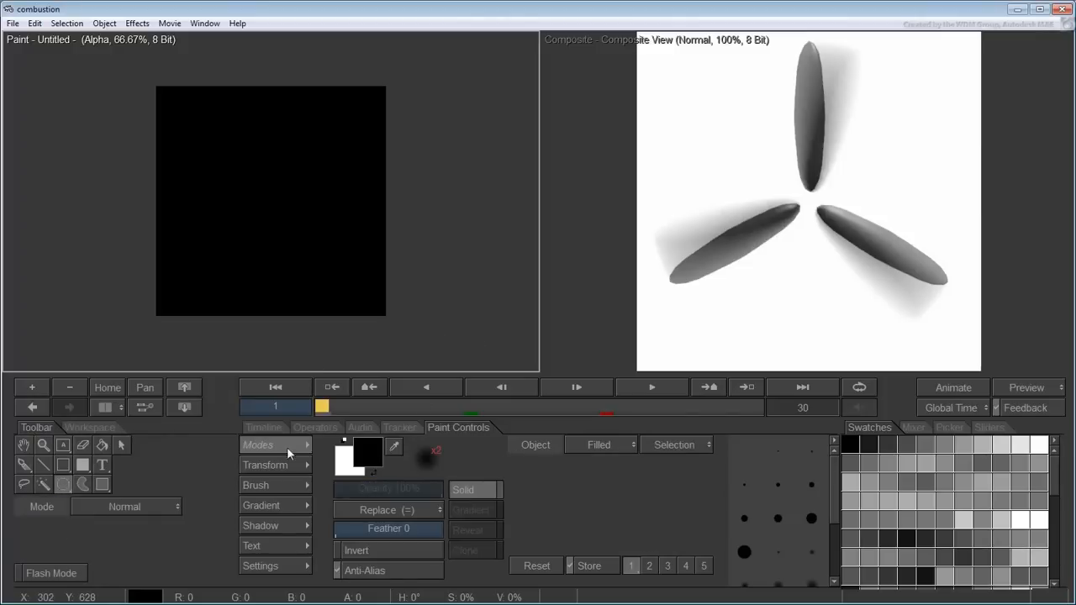
{"action": "mouse_move", "coordinate": [430, 335]}
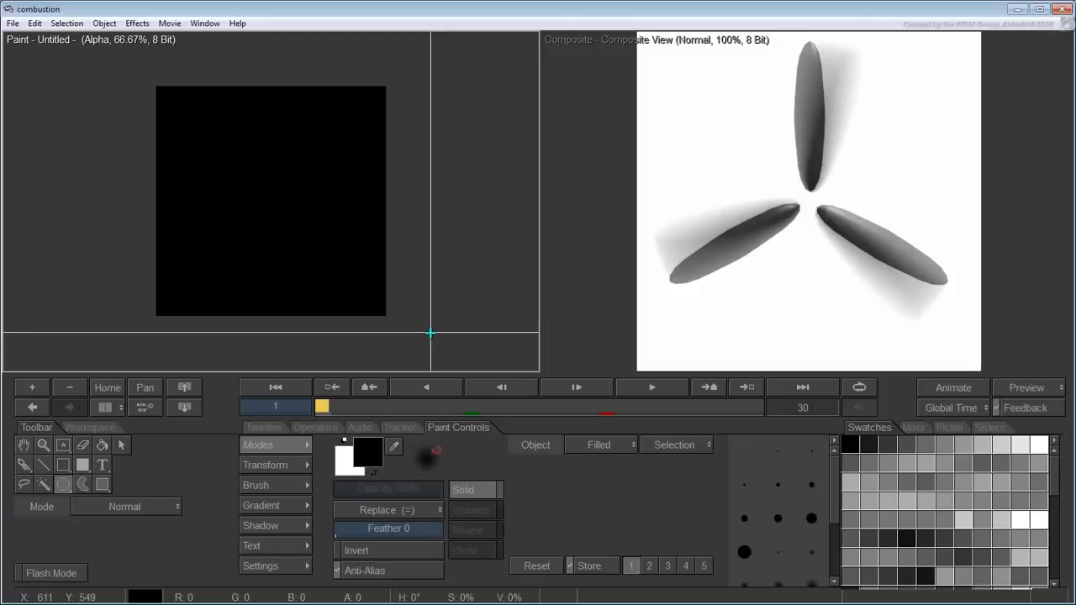
{"action": "mouse_move", "coordinate": [273, 205]}
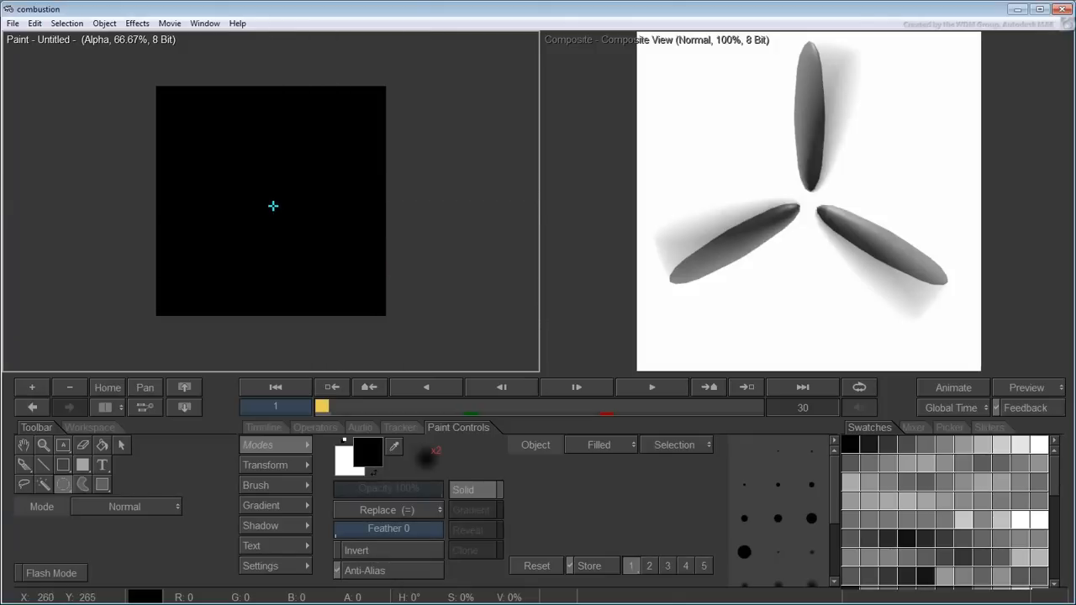
{"action": "left_click_drag", "start_coordinate": [273, 205], "coordinate": [368, 92]}
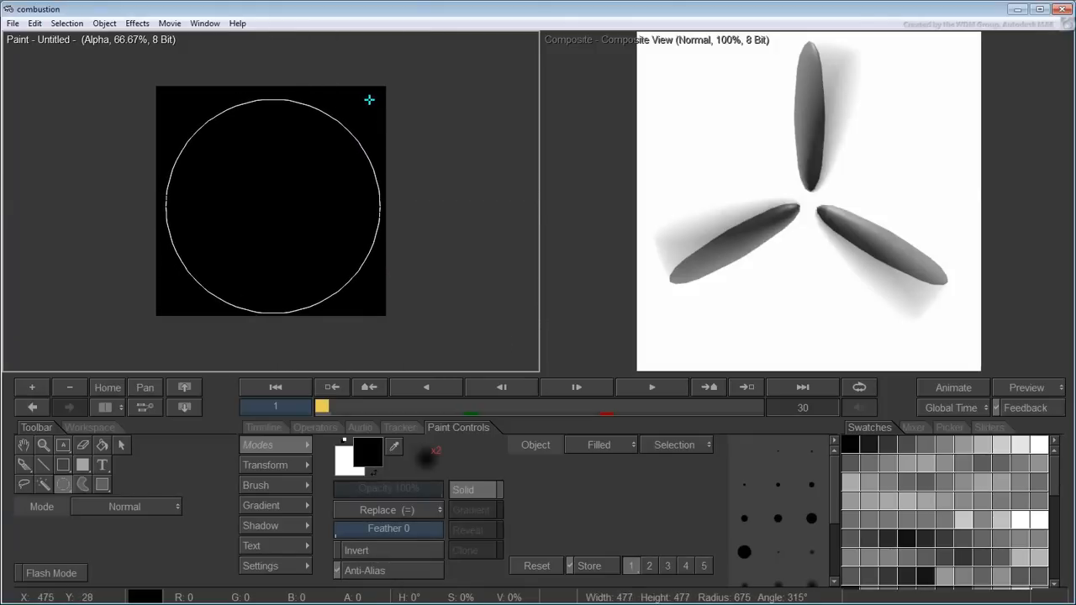
{"action": "left_click", "coordinate": [386, 512]}
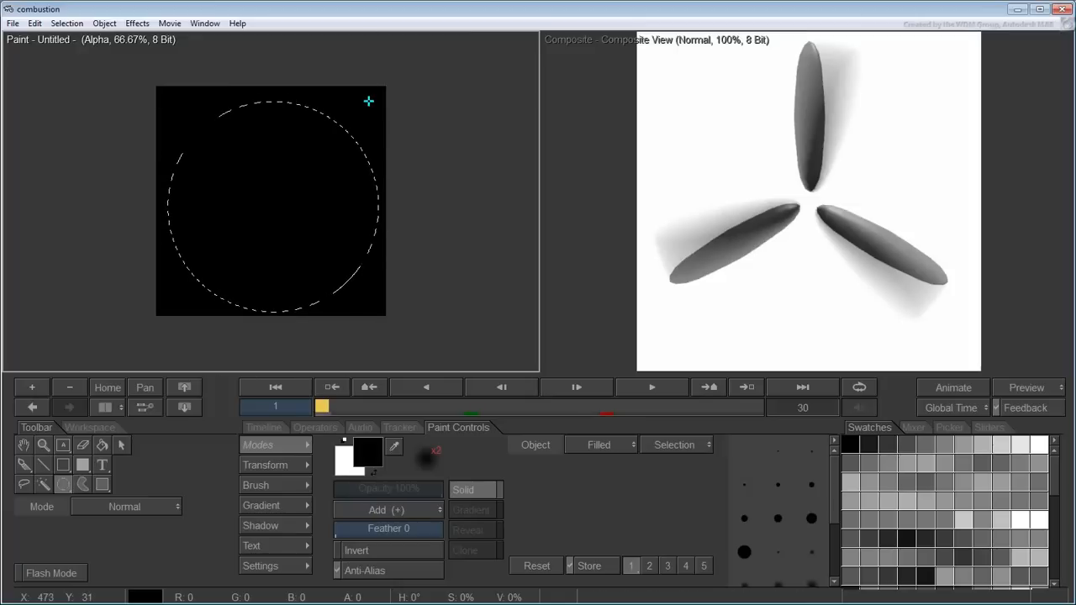
{"action": "left_click", "coordinate": [387, 512]}
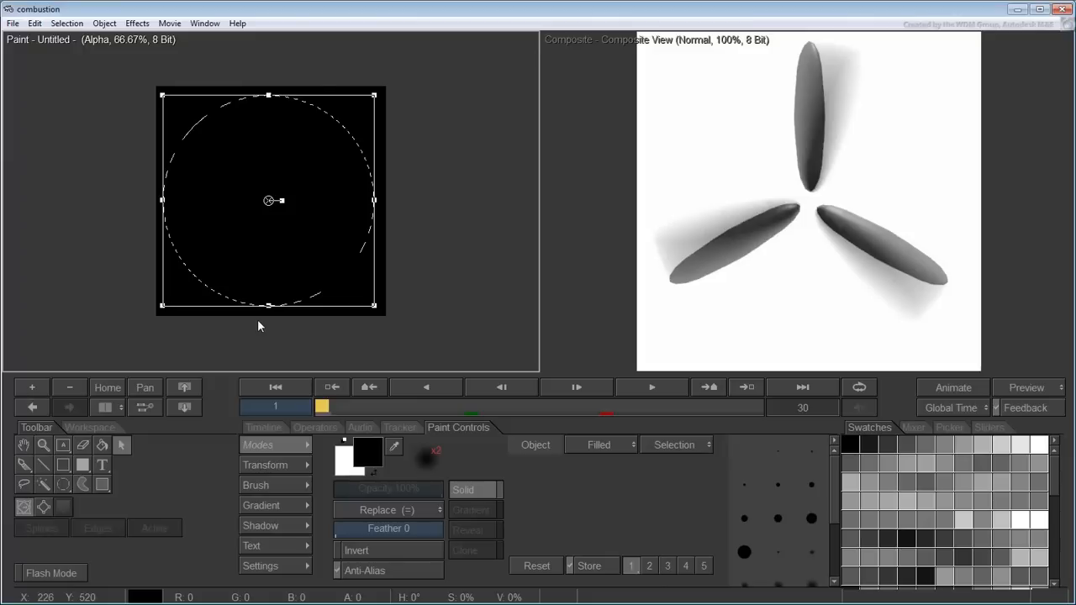
Centre the circular selection at position 256, 256.
{"action": "left_click", "coordinate": [266, 464]}
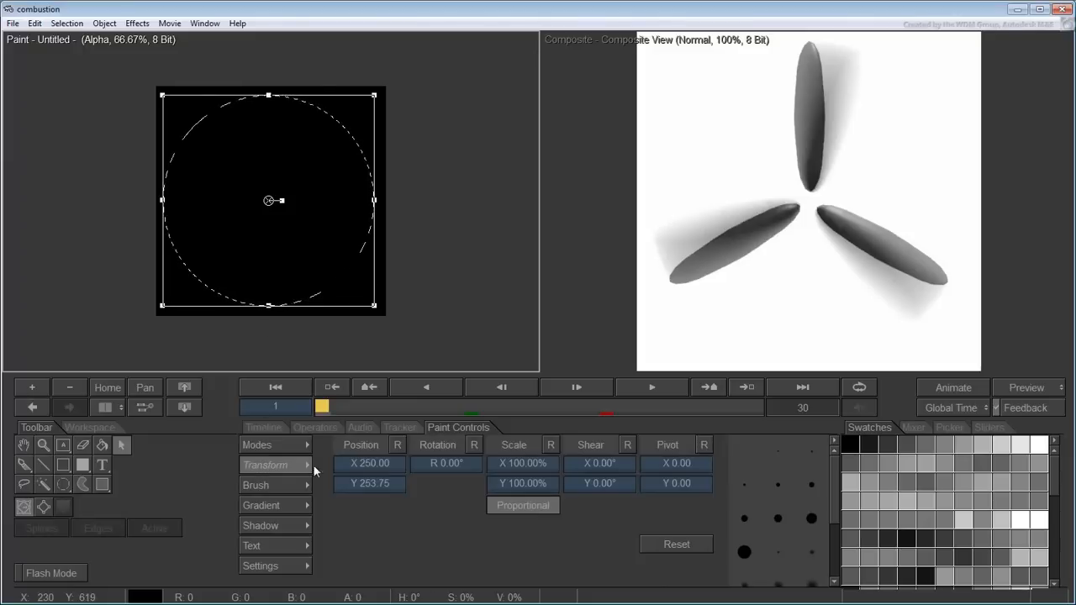
{"action": "mouse_move", "coordinate": [326, 471]}
{"action": "type", "text": "256"}
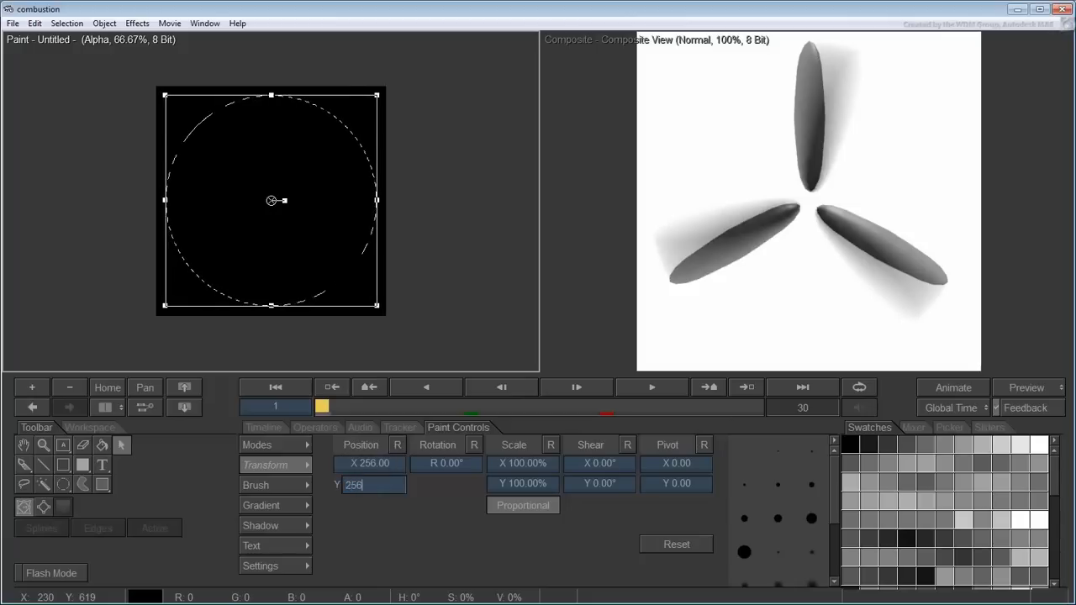
{"action": "key", "text": "Return"}
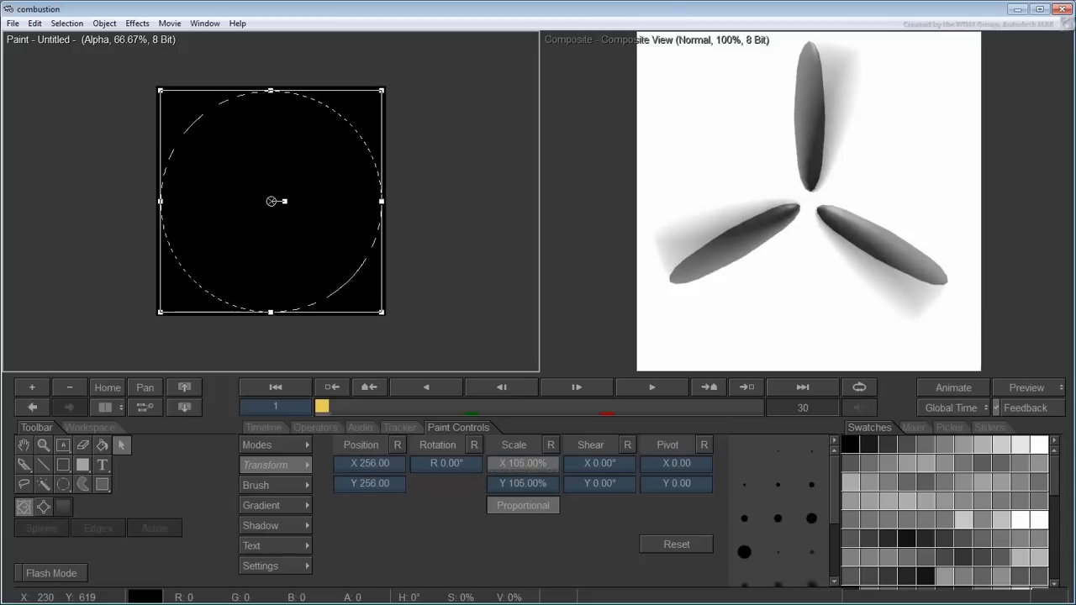
{"action": "left_click", "coordinate": [522, 464]}
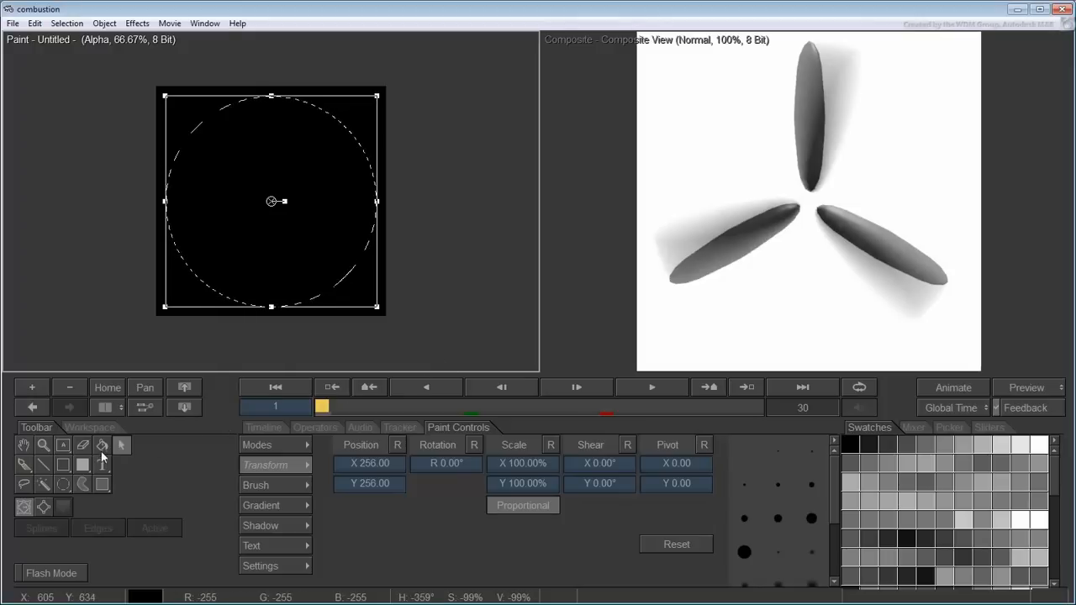
Activate the Flood Fill tool to fill the circular selection with a radial gradient.
{"action": "left_click", "coordinate": [101, 446]}
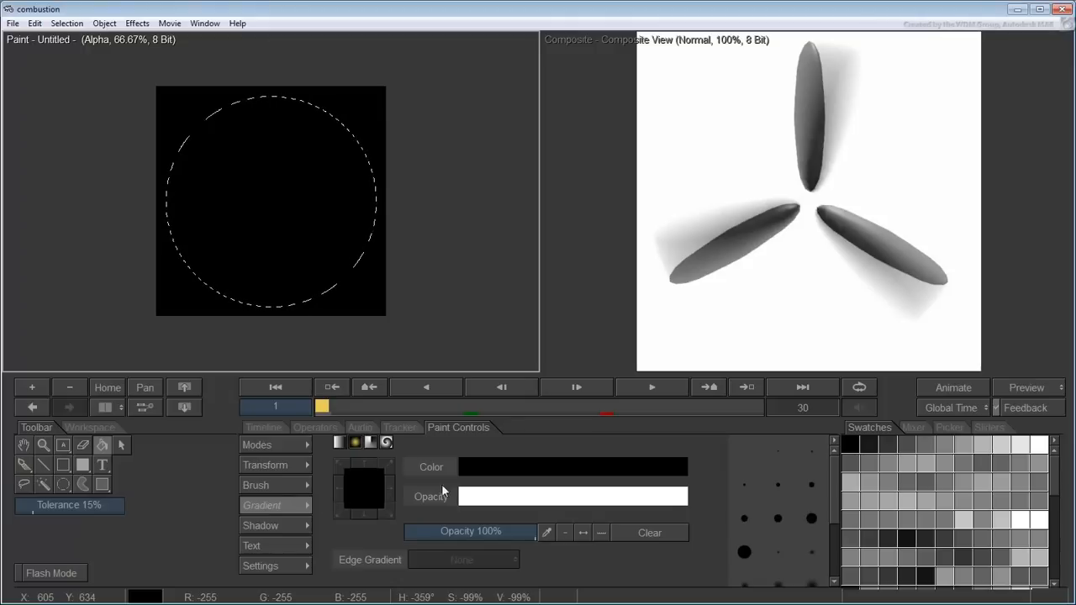
{"action": "mouse_move", "coordinate": [457, 481]}
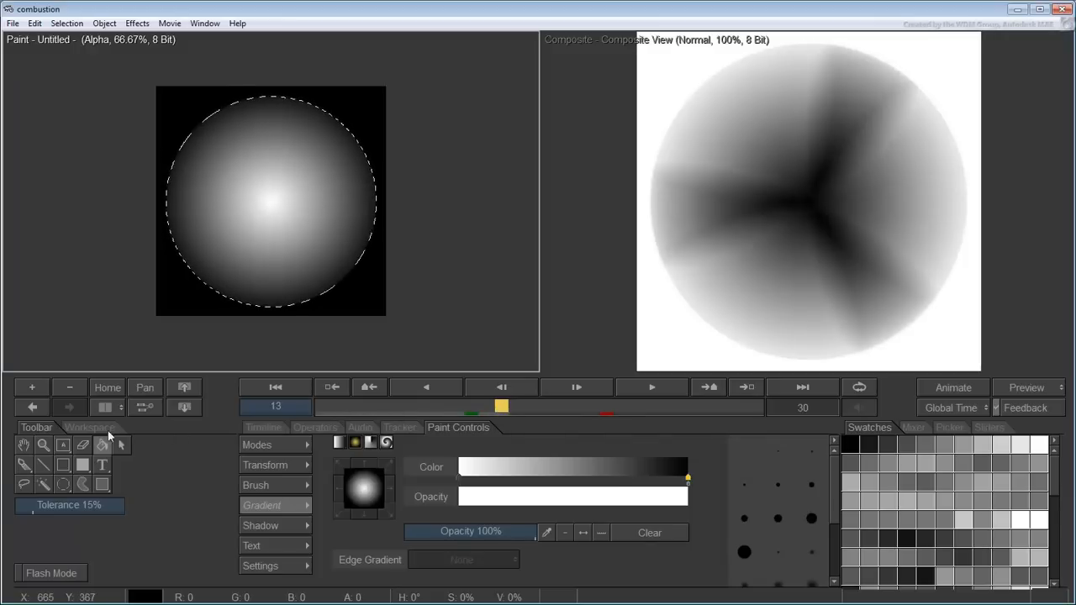
Select the Flood Fill object in the paint layer's object list to edit its gradient.
{"action": "left_click", "coordinate": [89, 427]}
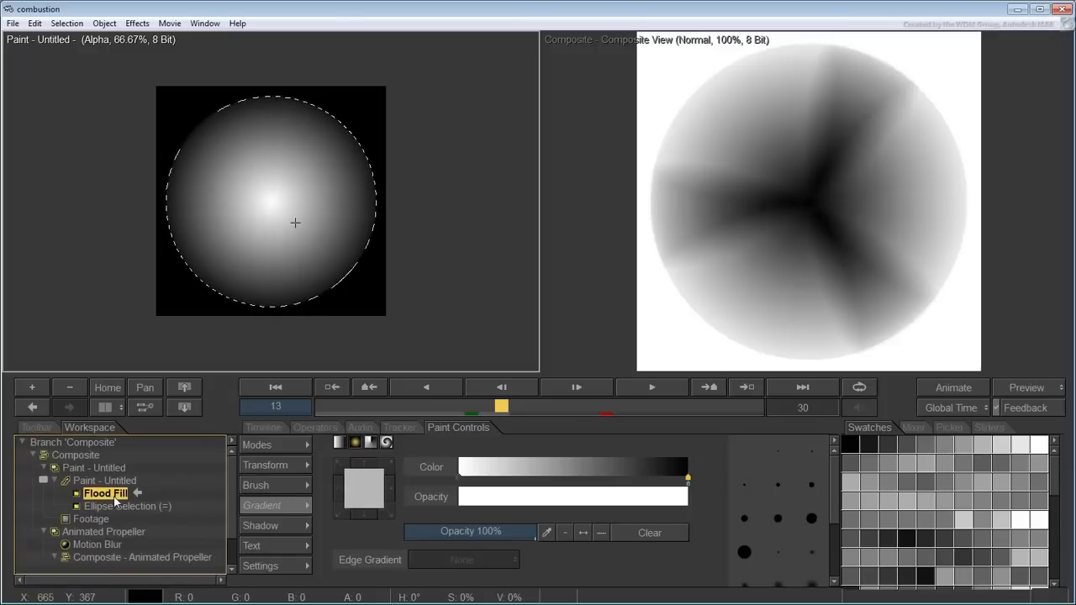
{"action": "left_click", "coordinate": [363, 489]}
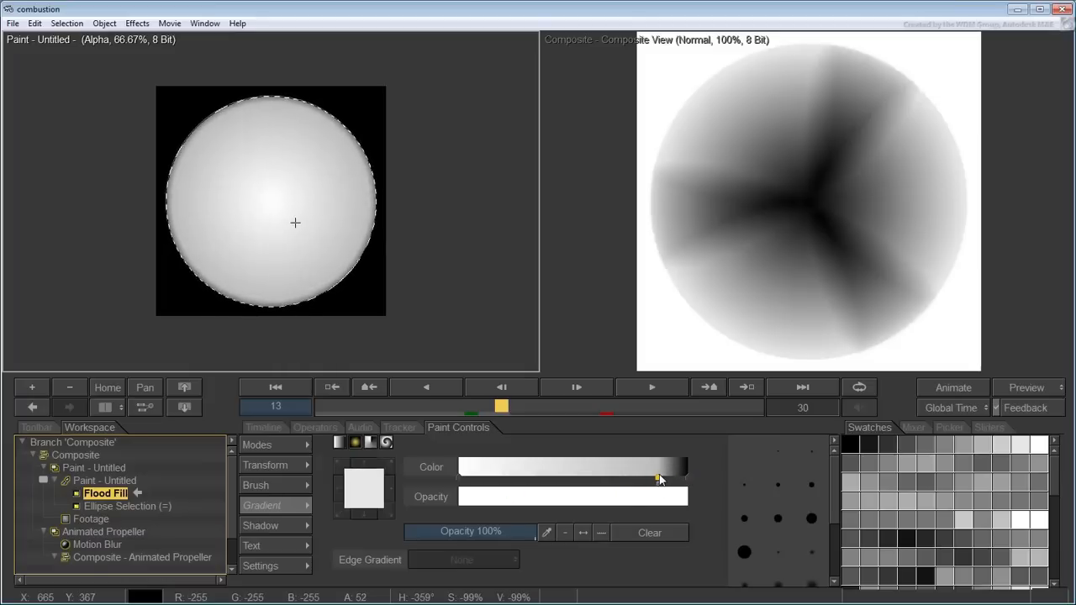
Drag the gradient colour stops so the fill darkens at the centre and brightens toward the rim in soft rings.
{"action": "left_click_drag", "start_coordinate": [660, 478], "coordinate": [474, 478]}
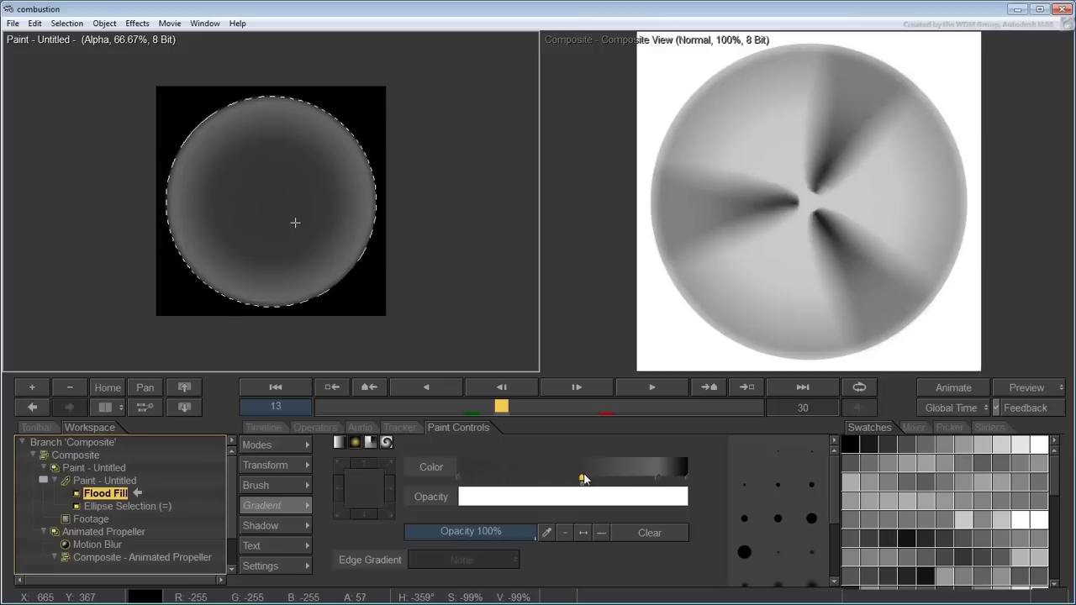
{"action": "left_click_drag", "start_coordinate": [582, 479], "coordinate": [562, 479]}
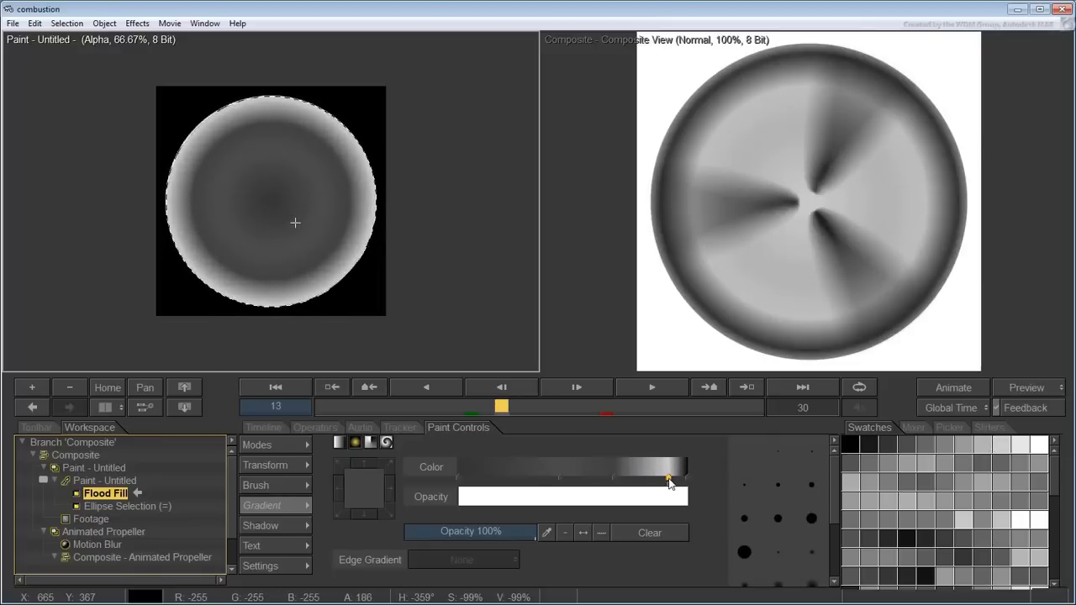
{"action": "left_click_drag", "start_coordinate": [669, 479], "coordinate": [646, 479]}
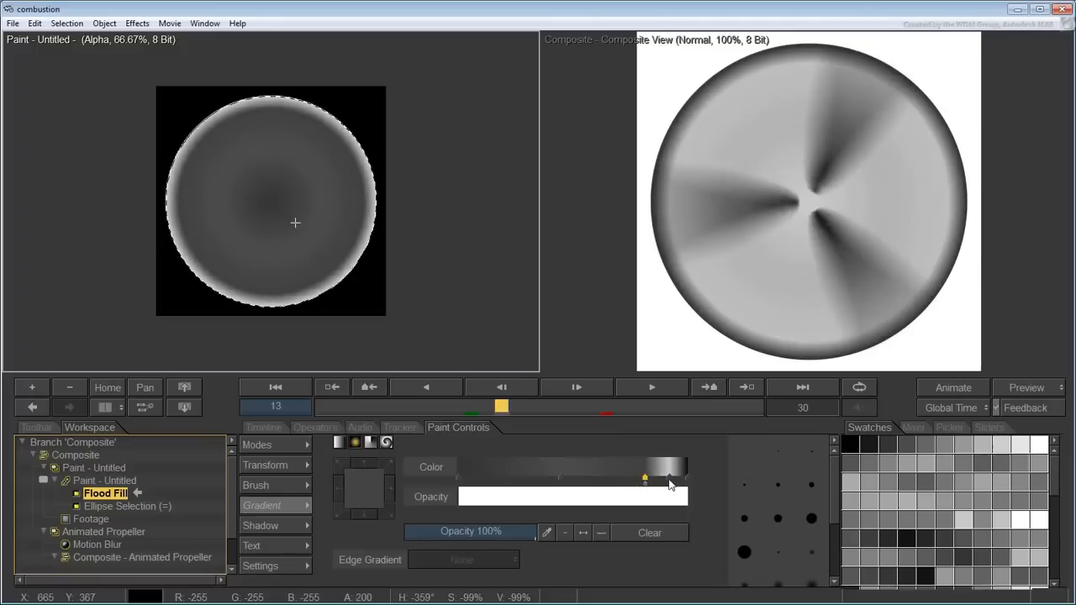
{"action": "left_click_drag", "start_coordinate": [643, 477], "coordinate": [669, 478]}
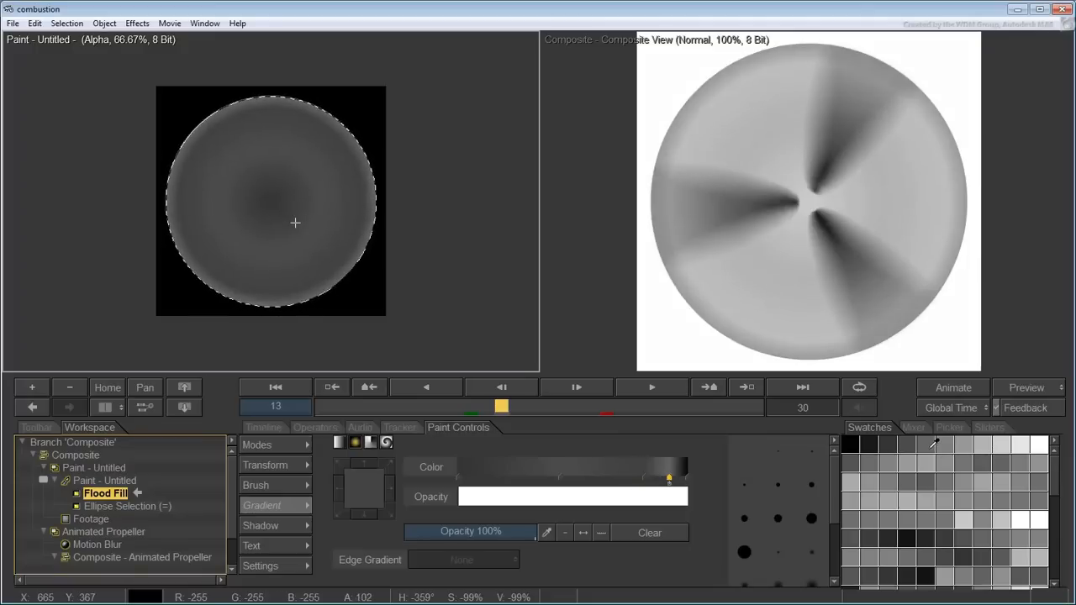
{"action": "left_click_drag", "start_coordinate": [669, 477], "coordinate": [561, 478]}
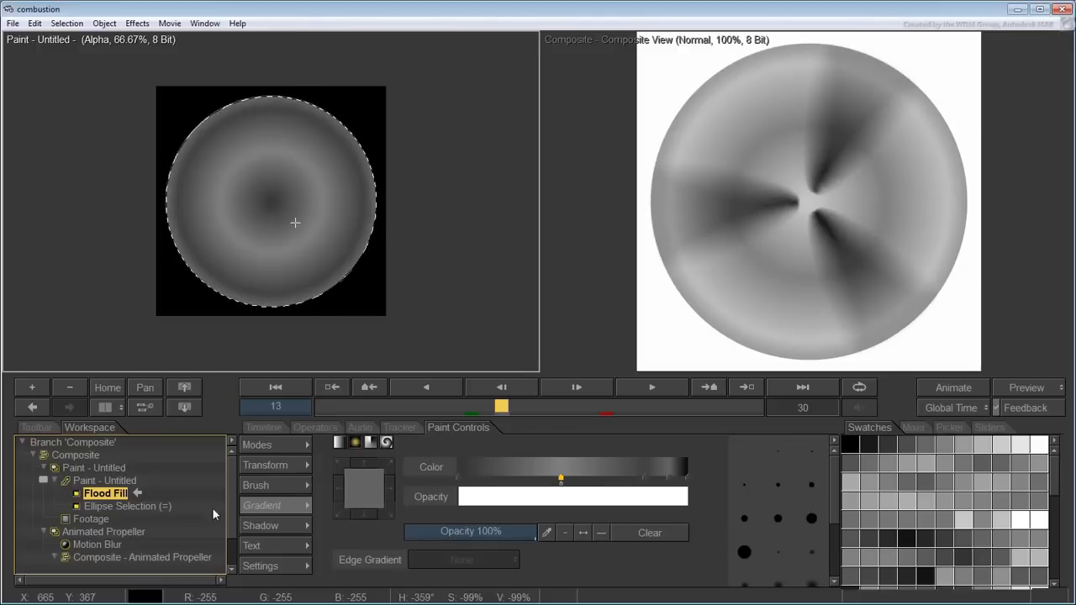
{"action": "left_click", "coordinate": [128, 504]}
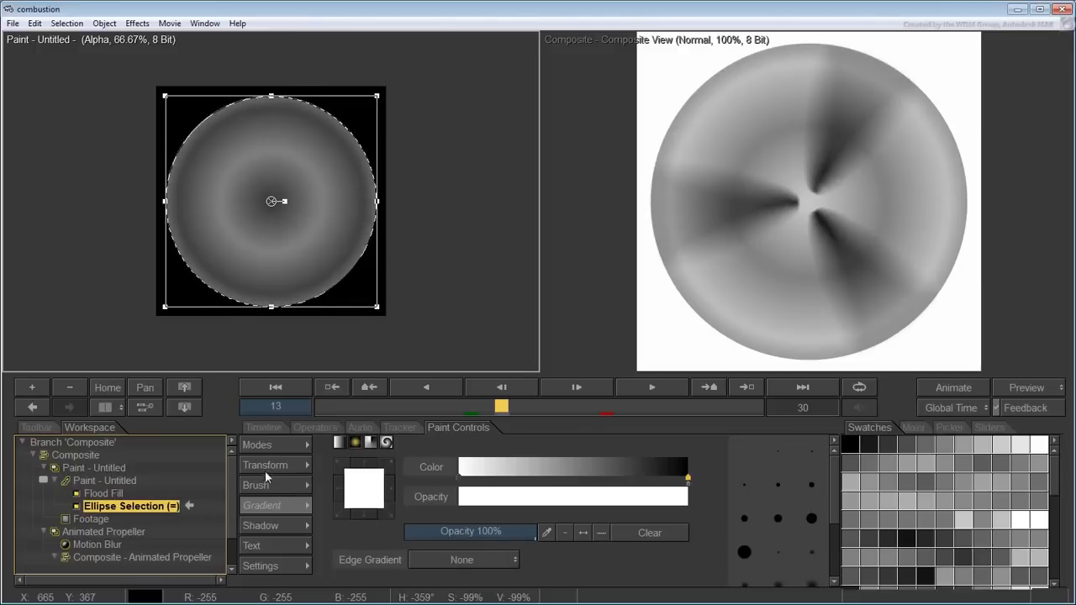
Show only the Composite view, play back the masked propeller animation, then stop playback.
{"action": "left_click", "coordinate": [266, 464]}
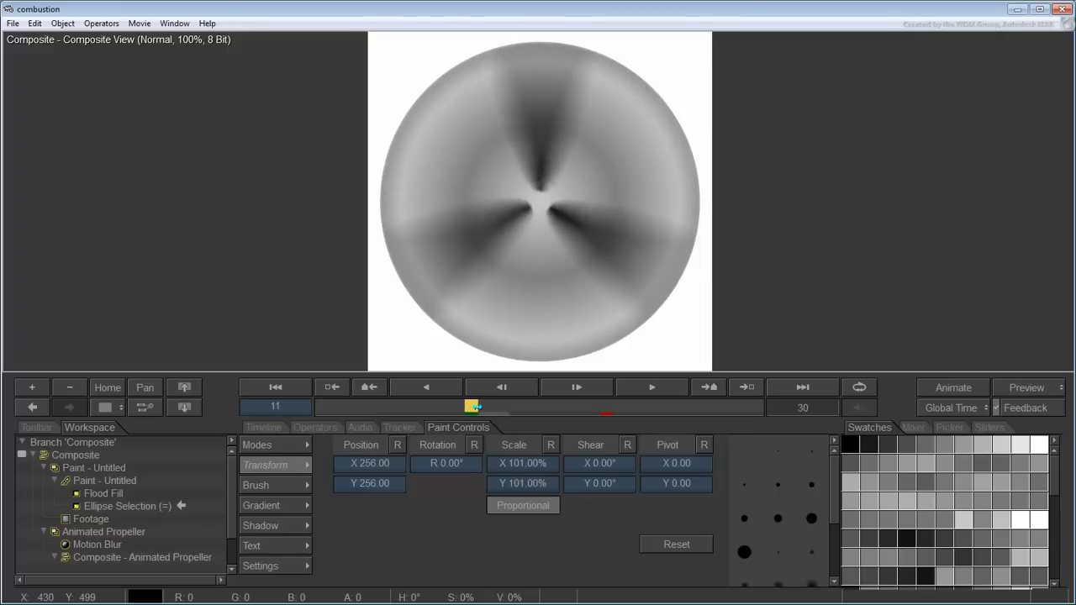
{"action": "left_click", "coordinate": [653, 387]}
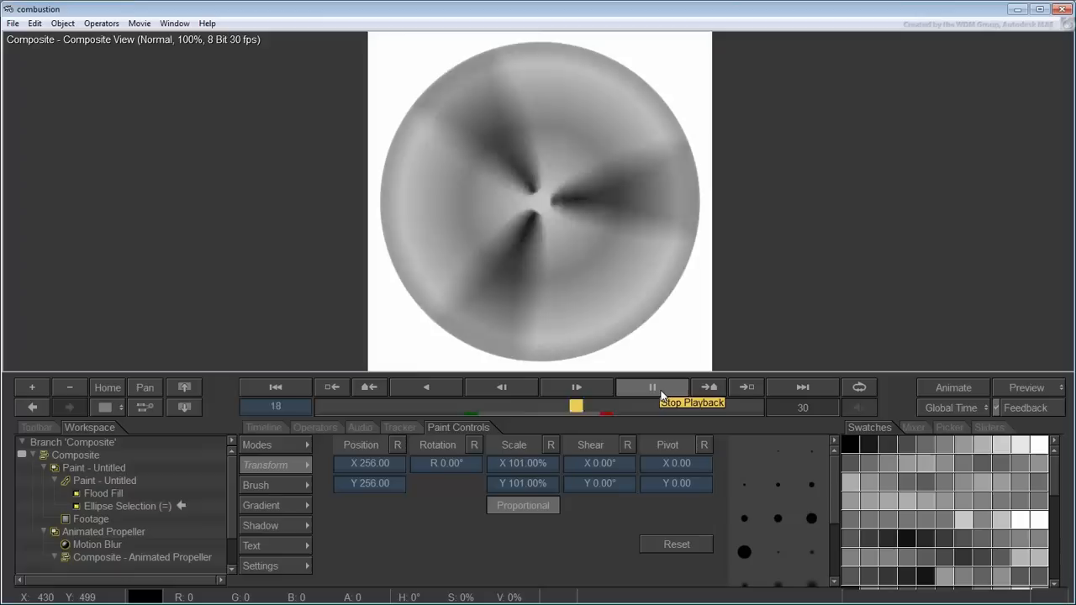
{"action": "left_click", "coordinate": [653, 387]}
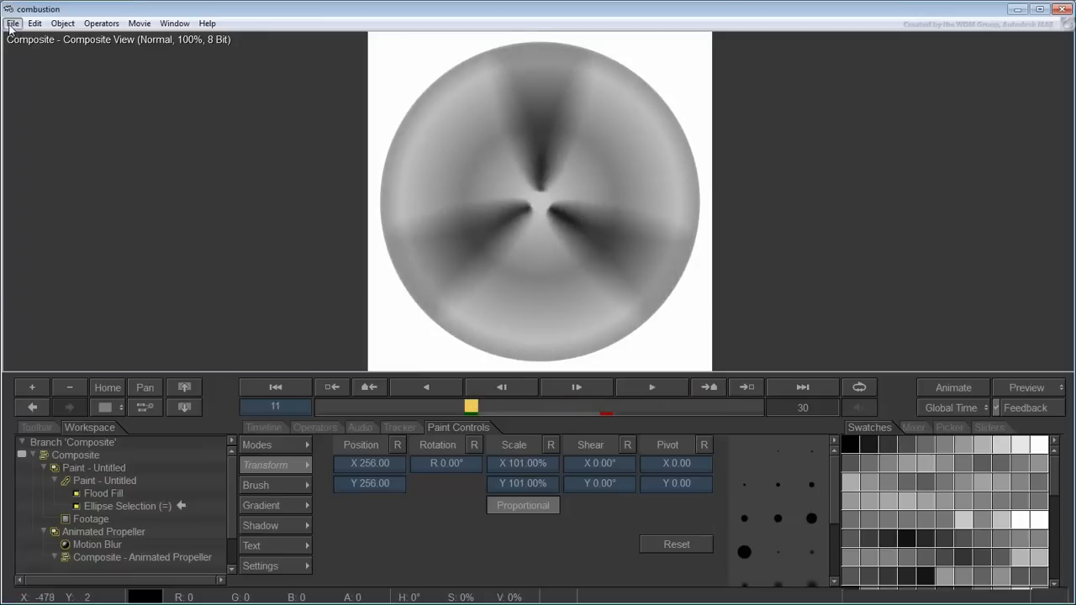
Open the render queue via File > Render and set the output format to PNG Sequence.
{"action": "left_click", "coordinate": [13, 23]}
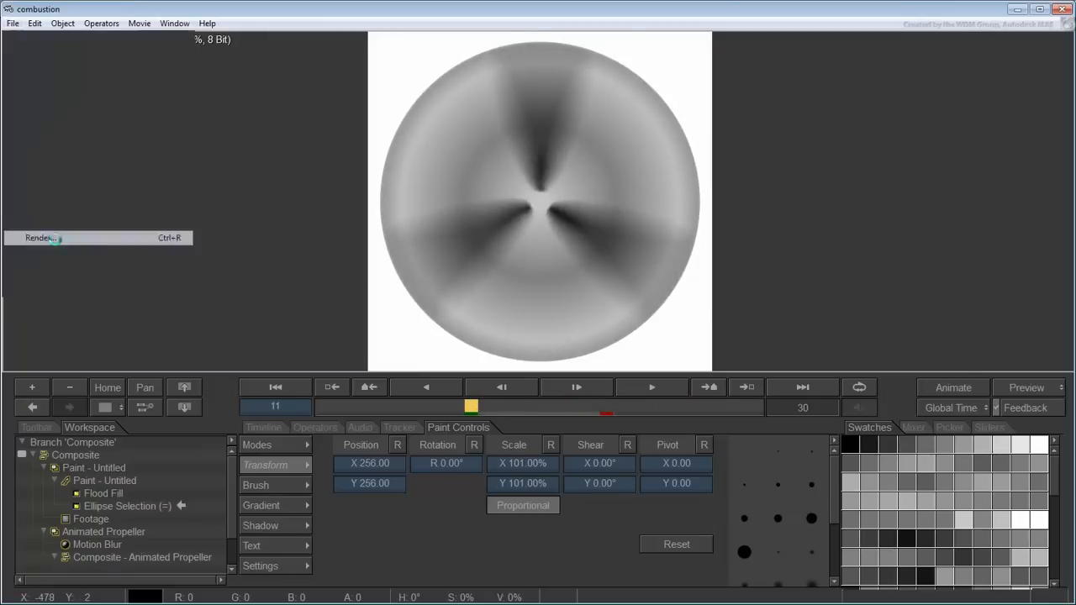
{"action": "left_click", "coordinate": [37, 237]}
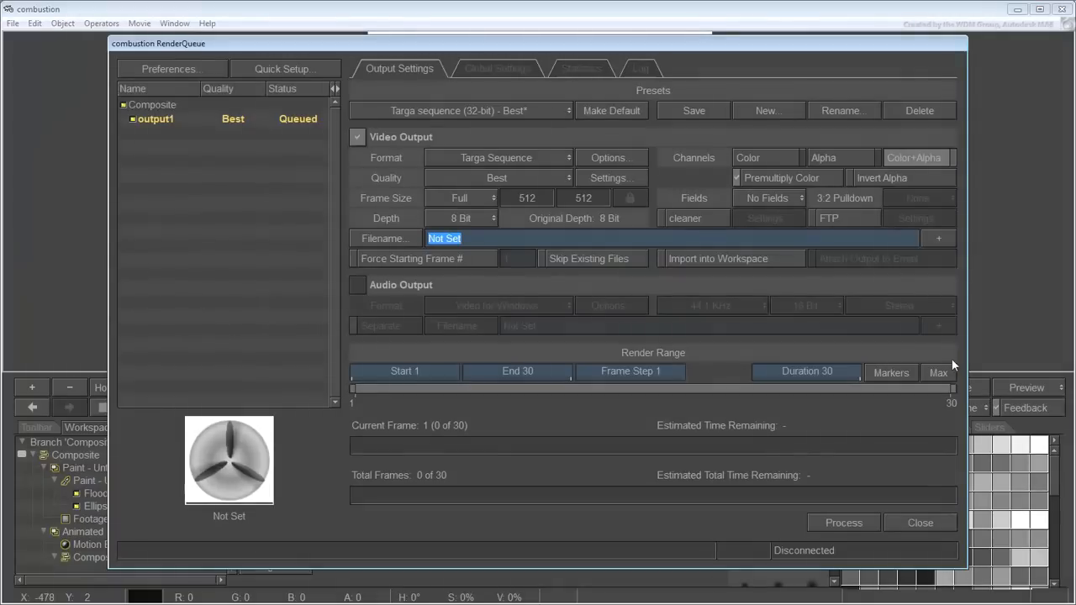
{"action": "left_click", "coordinate": [568, 158]}
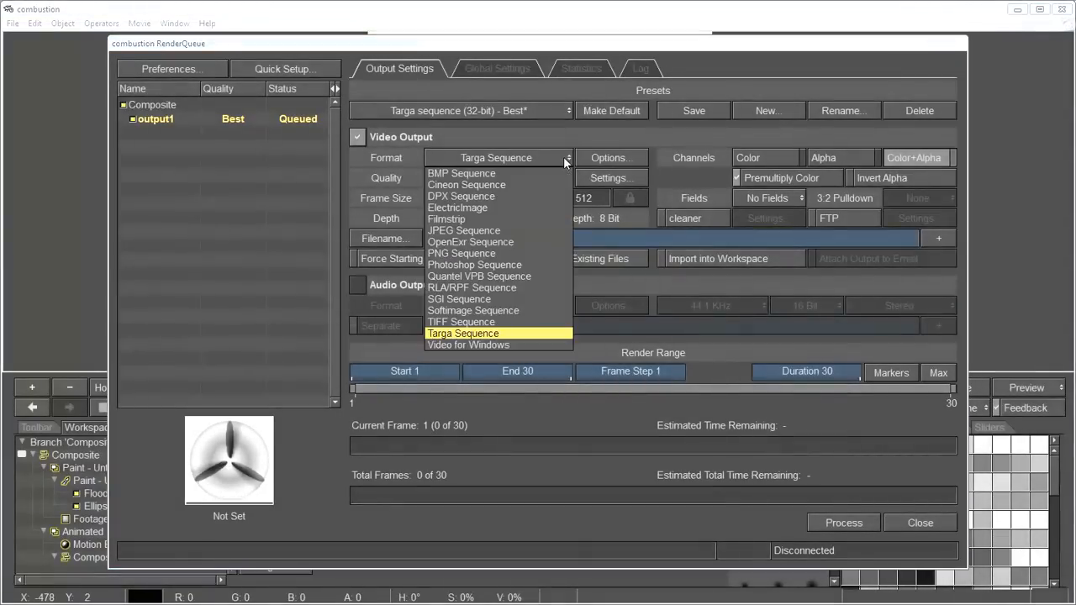
{"action": "left_click", "coordinate": [460, 252]}
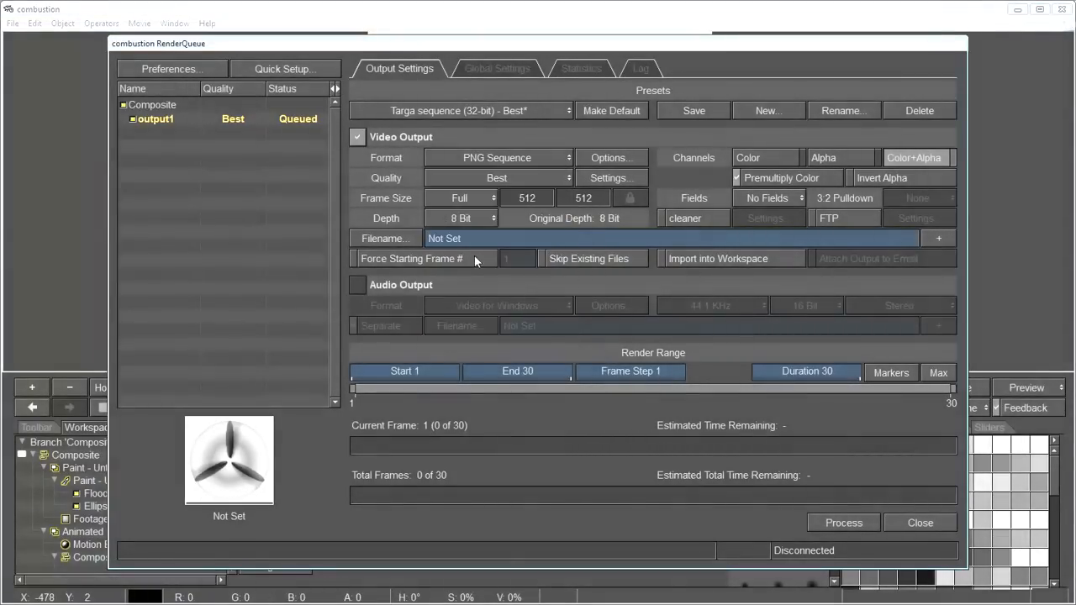
Begin choosing the output filename and limit the render range to frames 11 through 20.
{"action": "left_click", "coordinate": [915, 158]}
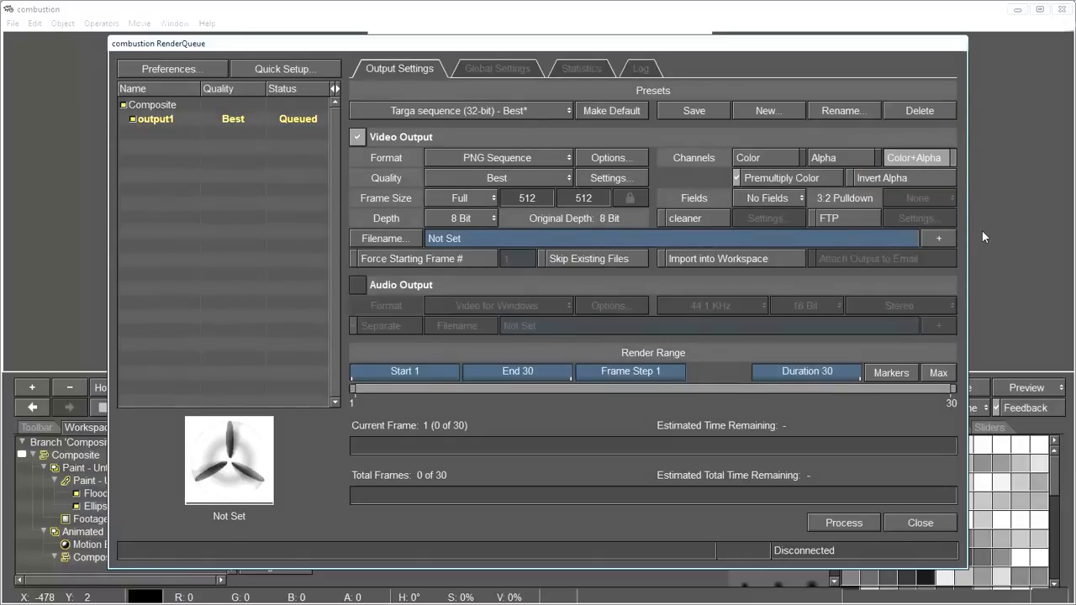
{"action": "left_click_drag", "start_coordinate": [353, 388], "coordinate": [555, 389]}
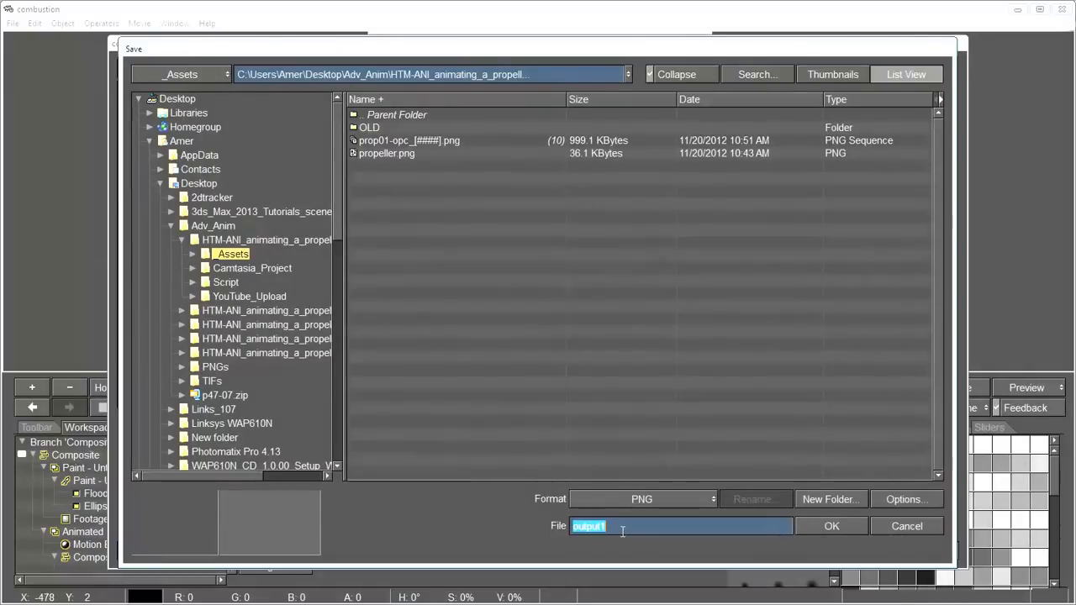
Name the output combustion_propeller_ in the Assets folder and process the render of the PNG sequence.
{"action": "type", "text": "combustion_"}
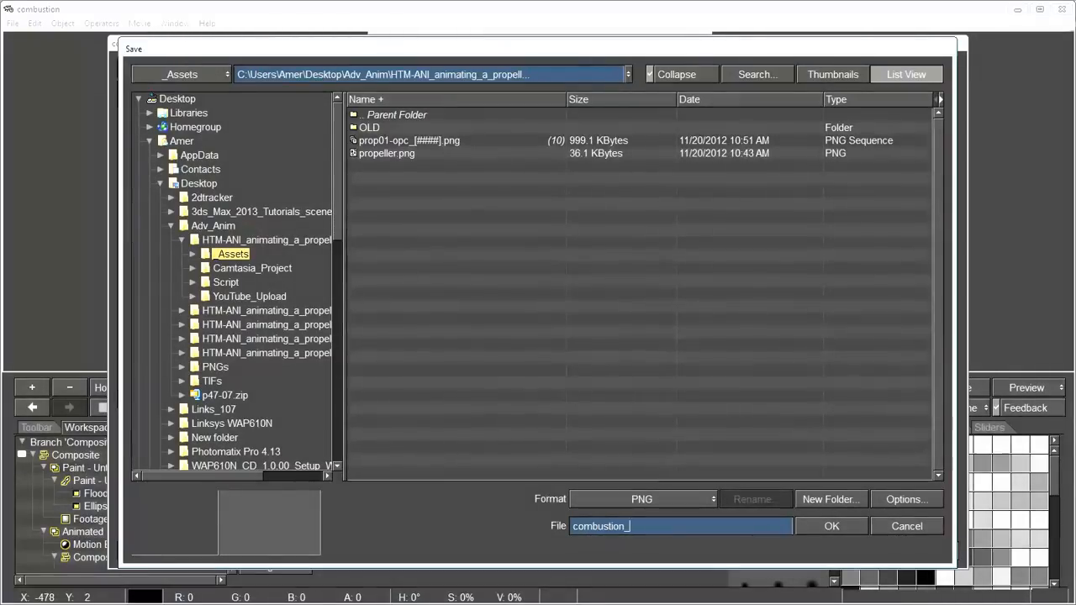
{"action": "type", "text": "propeller_"}
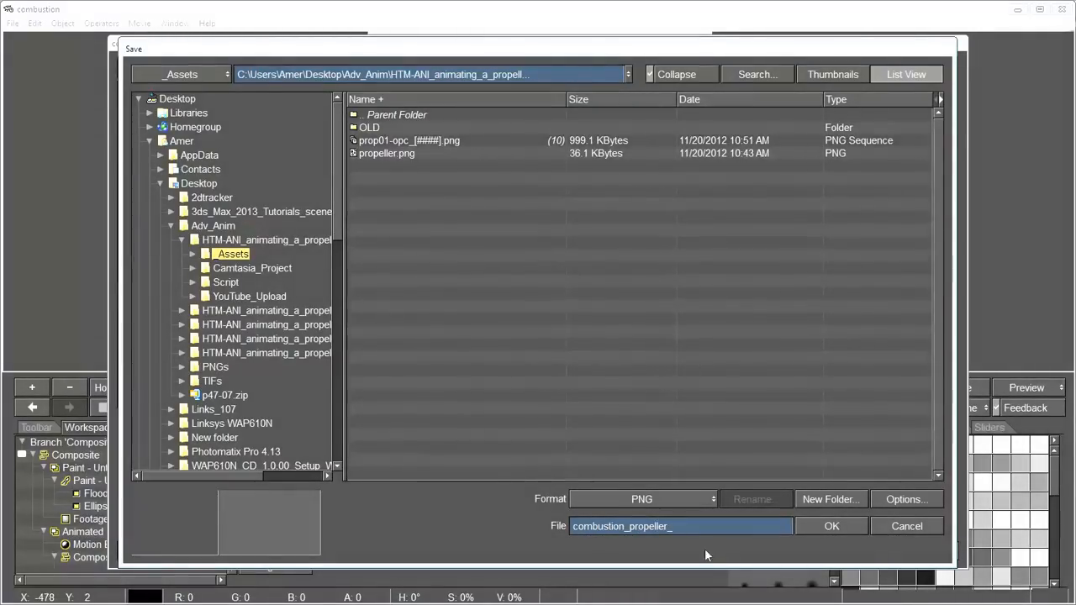
{"action": "left_click", "coordinate": [831, 524]}
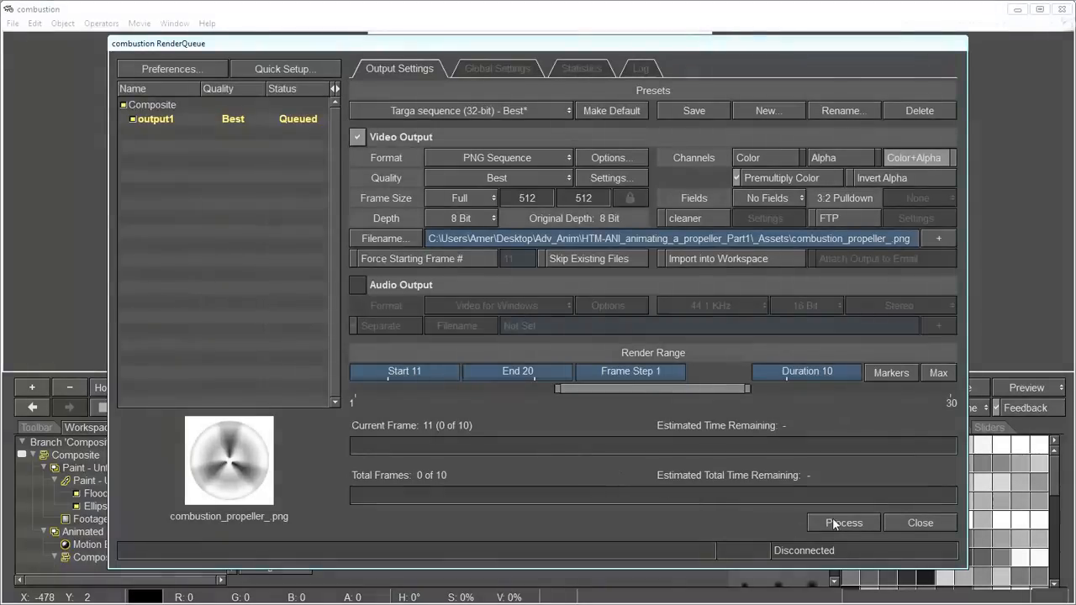
{"action": "left_click", "coordinate": [613, 158]}
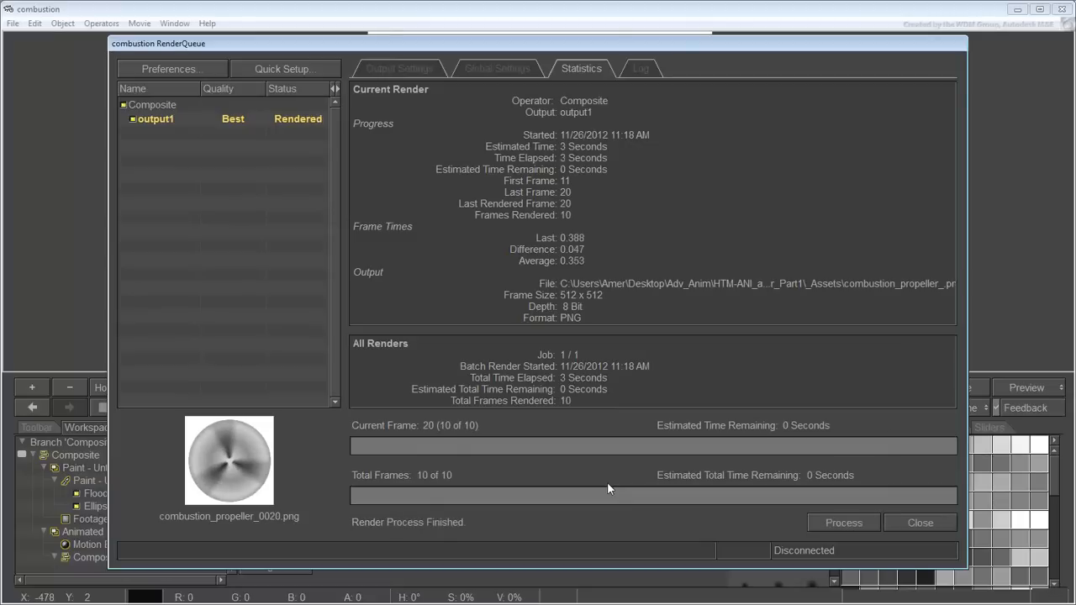
{"action": "left_click", "coordinate": [920, 521]}
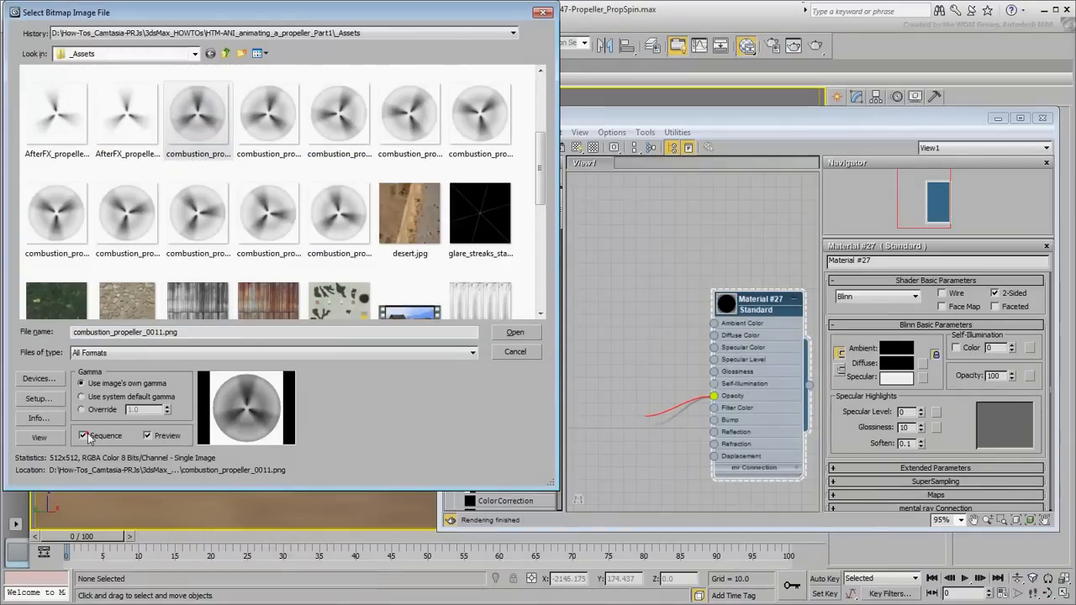
Load combustion_propeller_0011.png as an image sequence for the material's Opacity bitmap.
{"action": "left_click", "coordinate": [84, 436]}
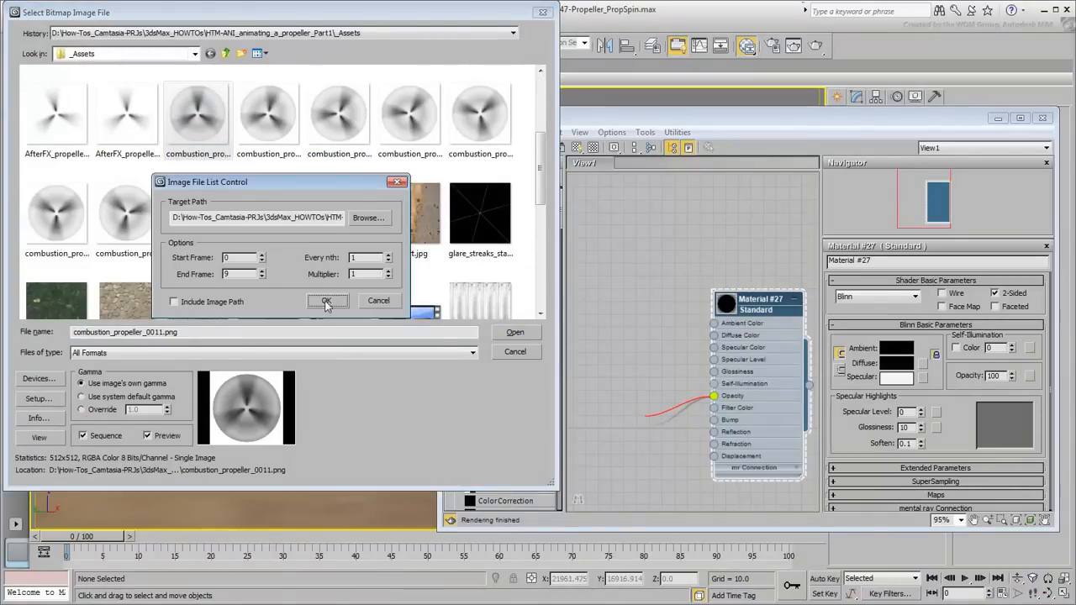
{"action": "left_click", "coordinate": [327, 301]}
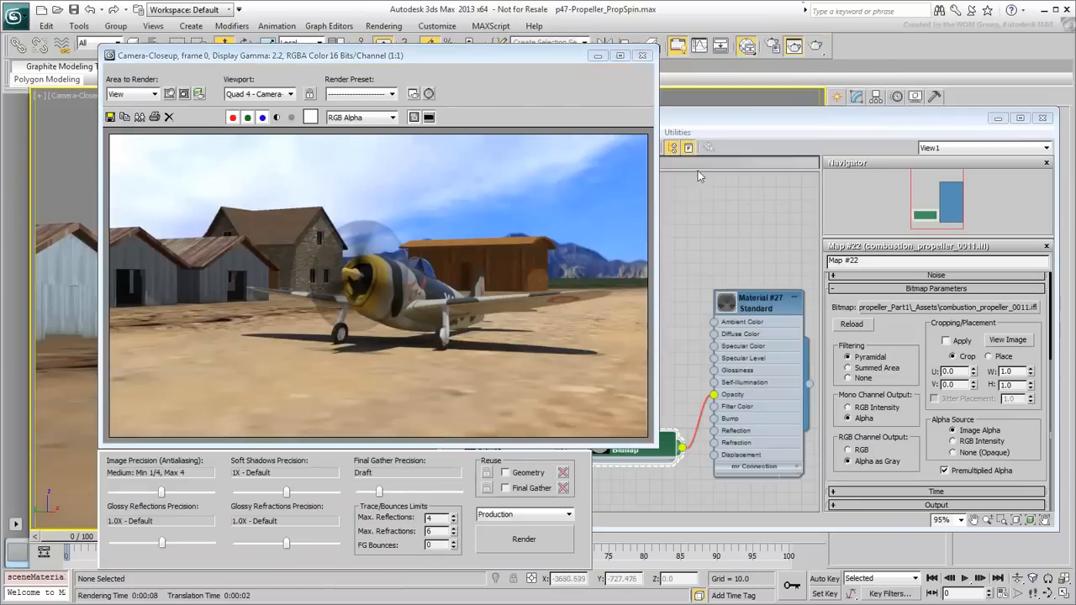
Close the rendered frame window and add a Gradient Ramp map node to the propeller material.
{"action": "left_click", "coordinate": [642, 56]}
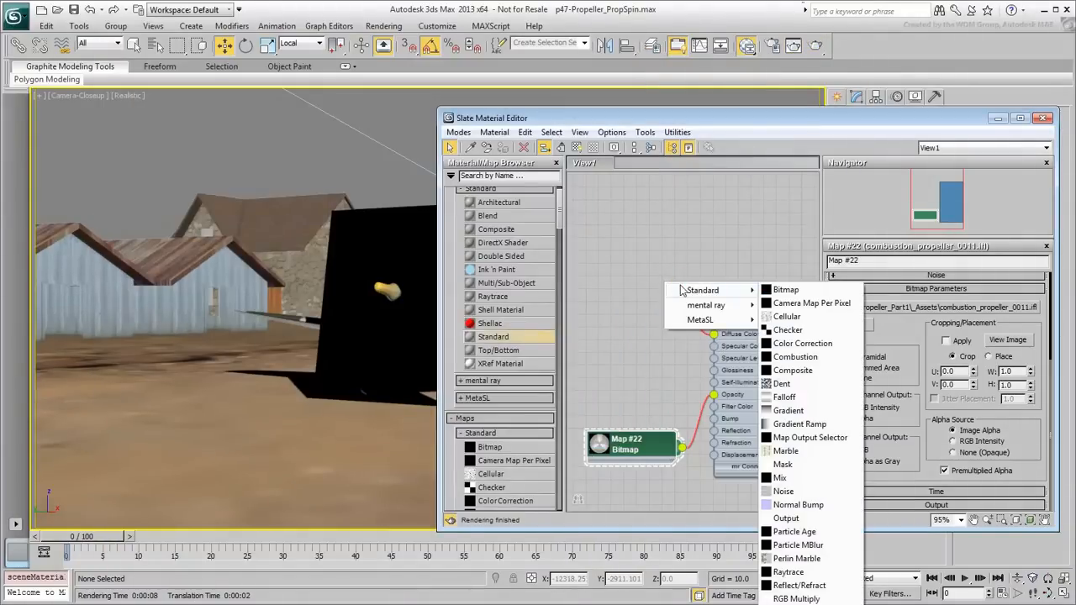
{"action": "left_click", "coordinate": [784, 383]}
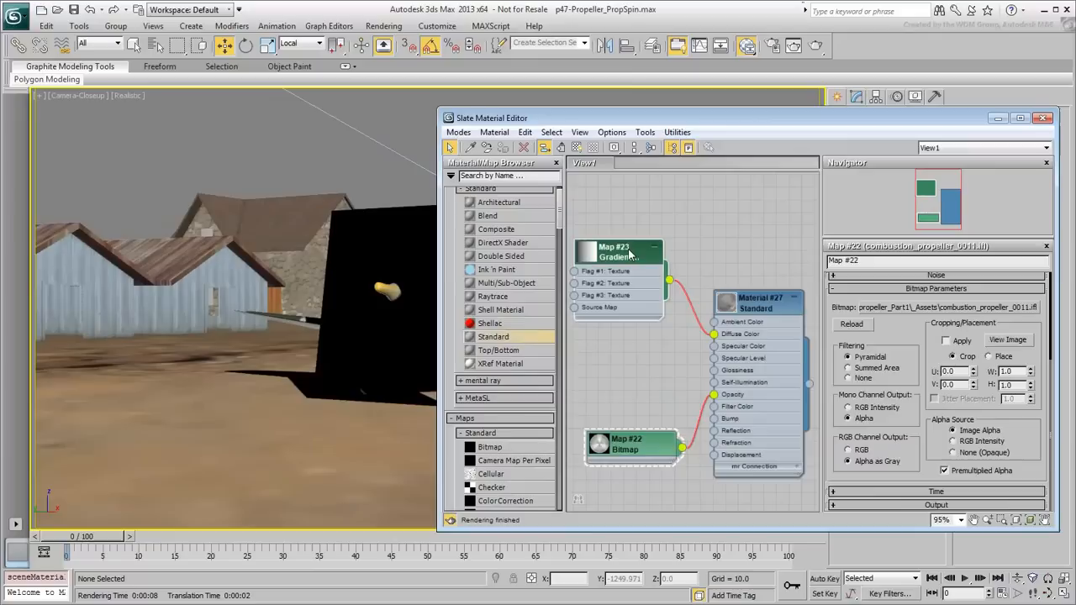
{"action": "left_click", "coordinate": [923, 384]}
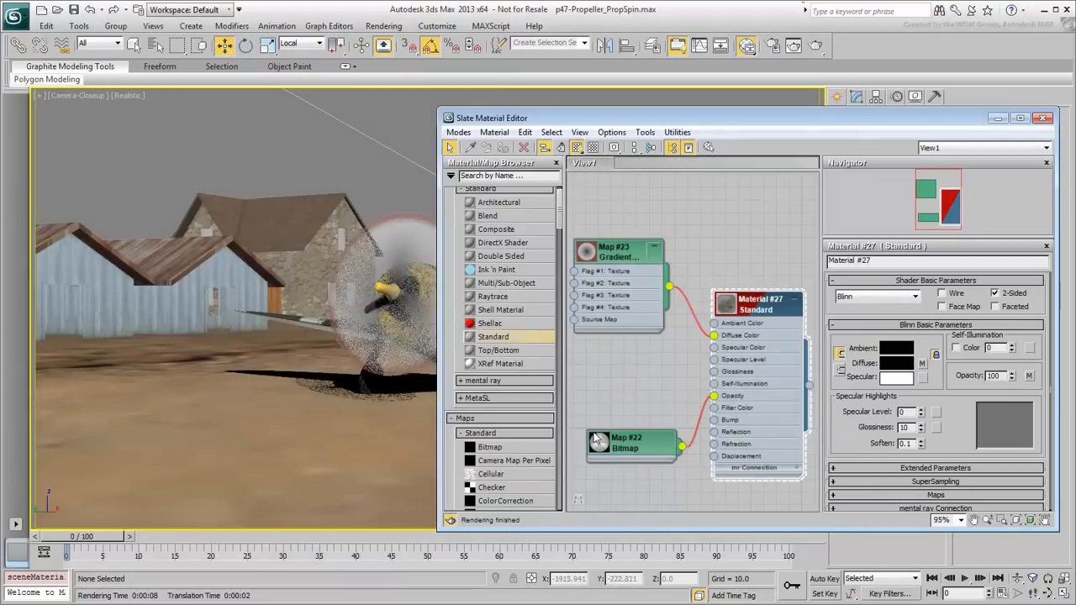
Set the Gradient Ramp to Radial, re-render the scene, and close the test render window.
{"action": "left_click", "coordinate": [626, 444]}
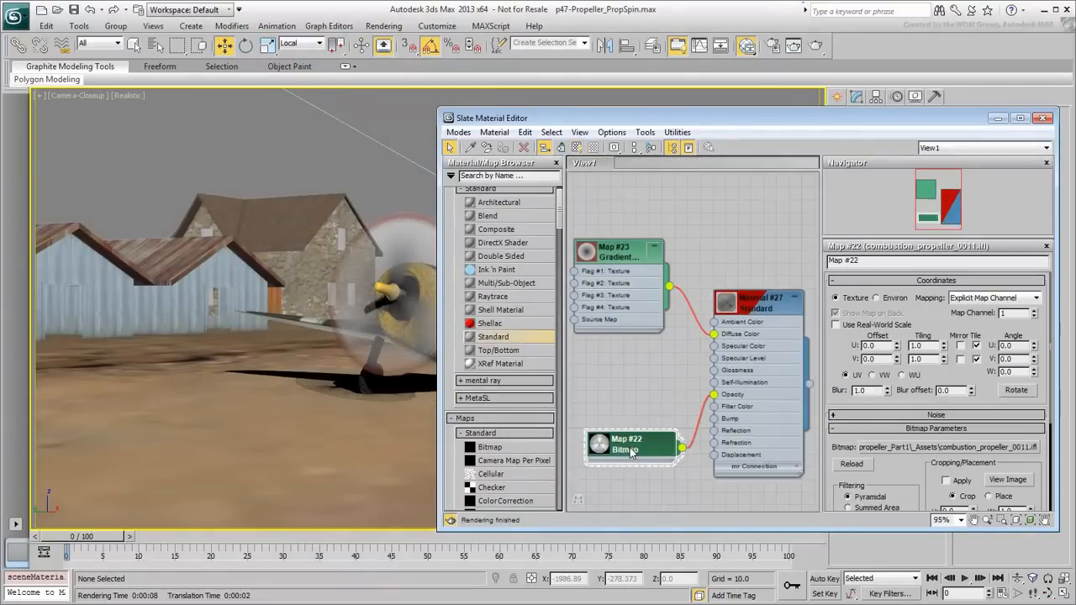
{"action": "left_click", "coordinate": [619, 249]}
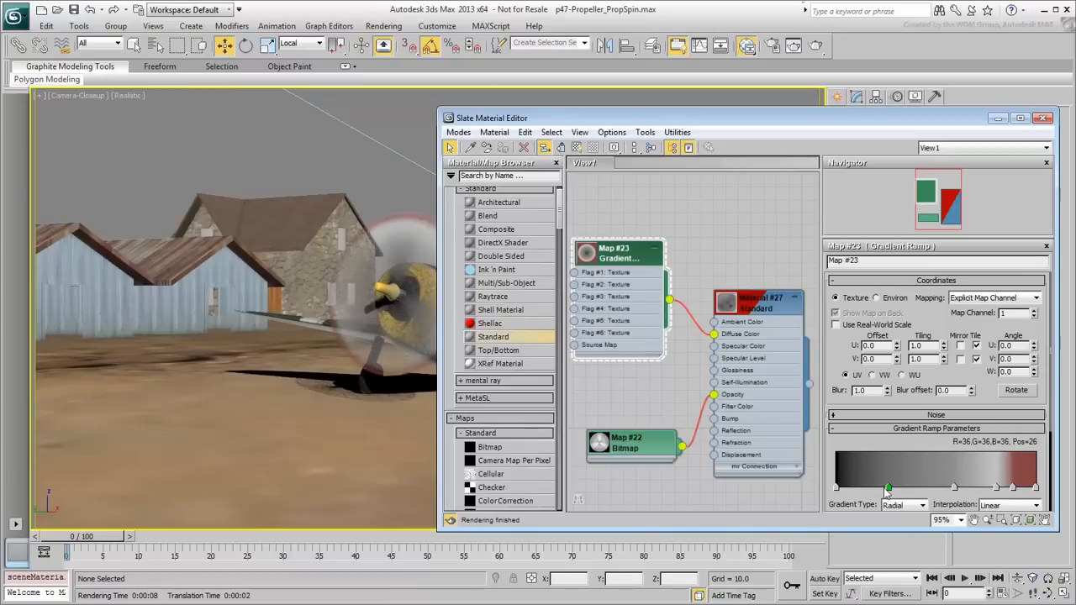
{"action": "left_click", "coordinate": [888, 488]}
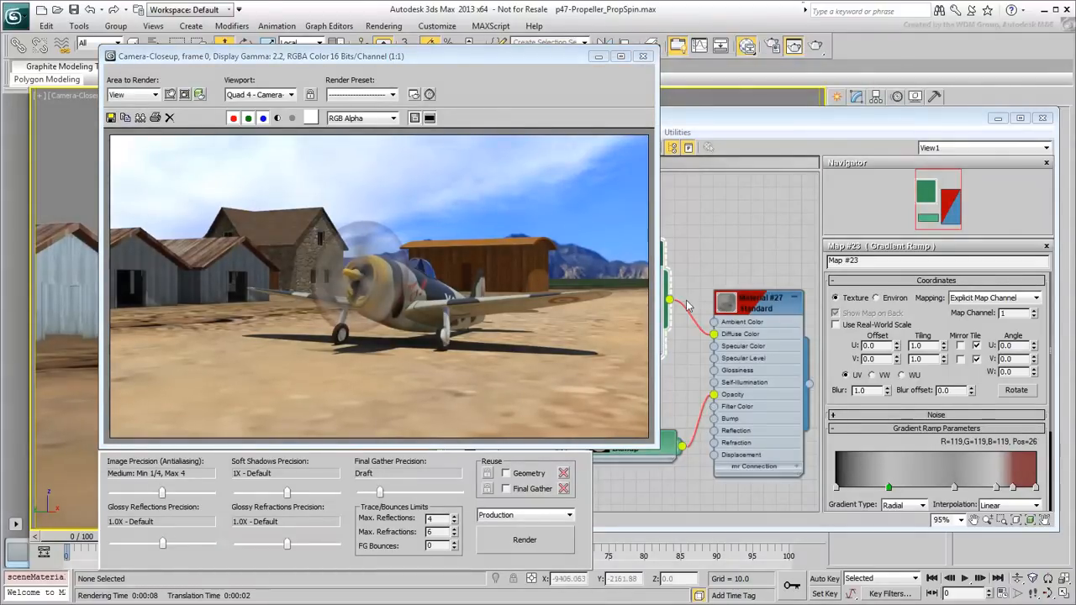
{"action": "left_click", "coordinate": [644, 55]}
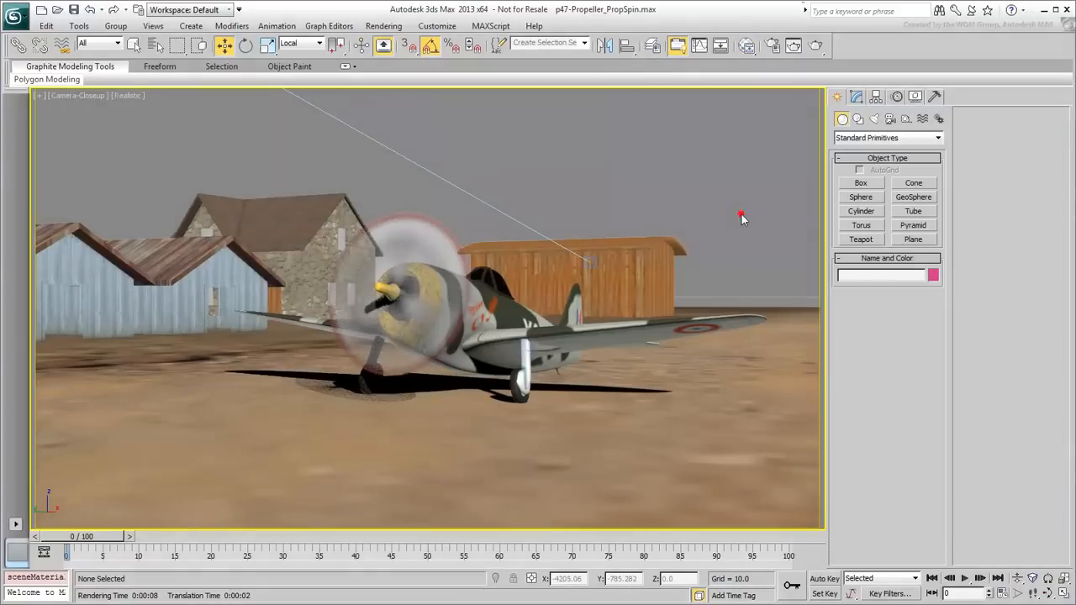